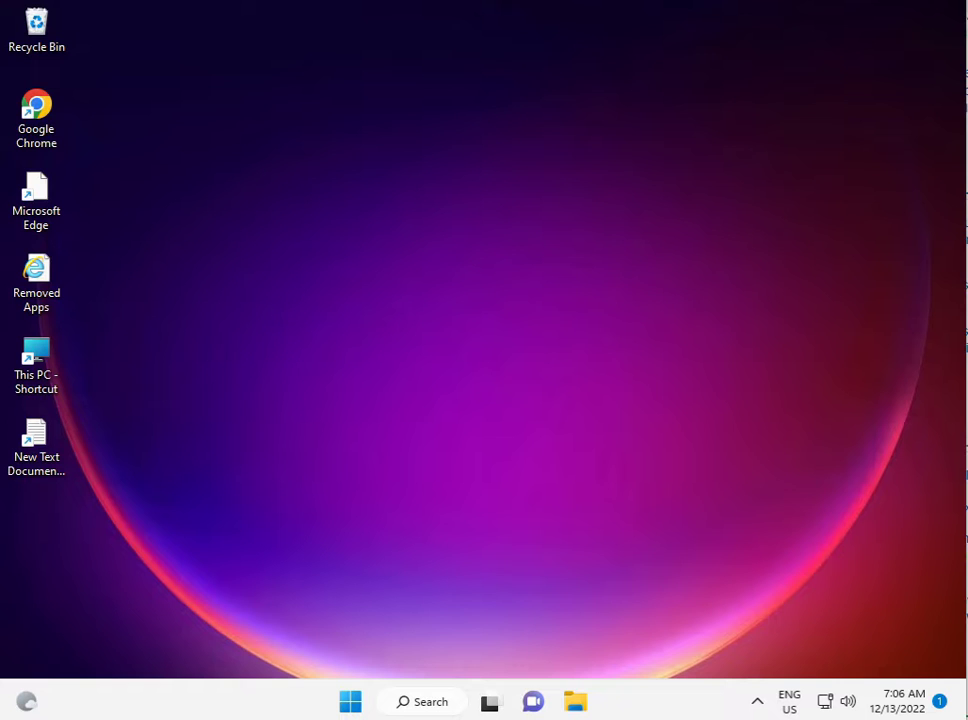
mouse_move(380, 700)
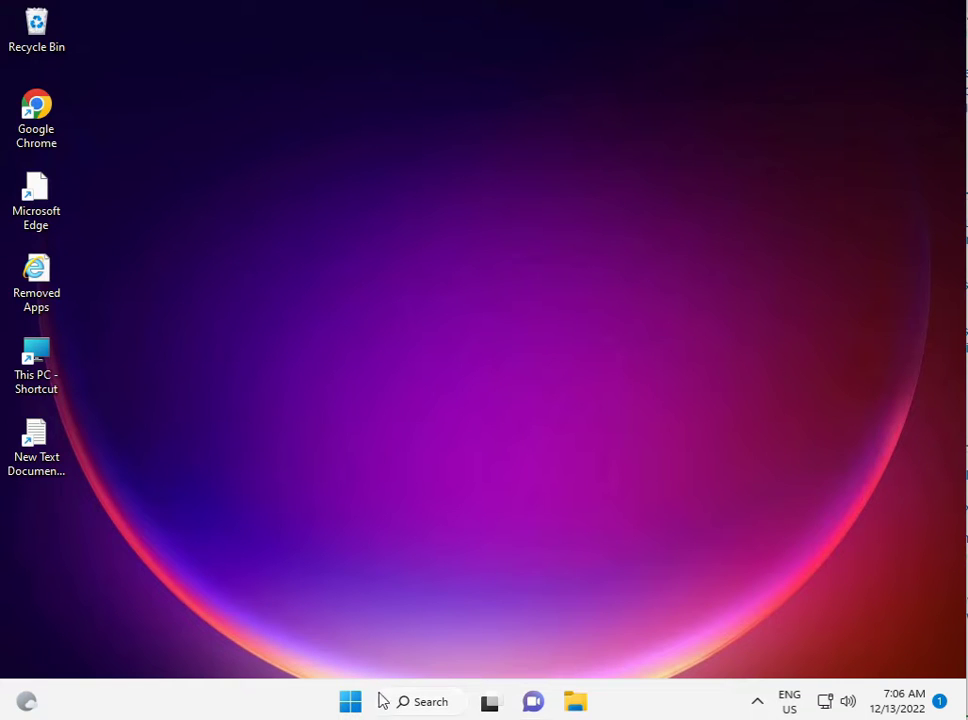
- Launch Settings from the taskbar and show the Windows Update page reporting the device up to date
left_click(350, 700)
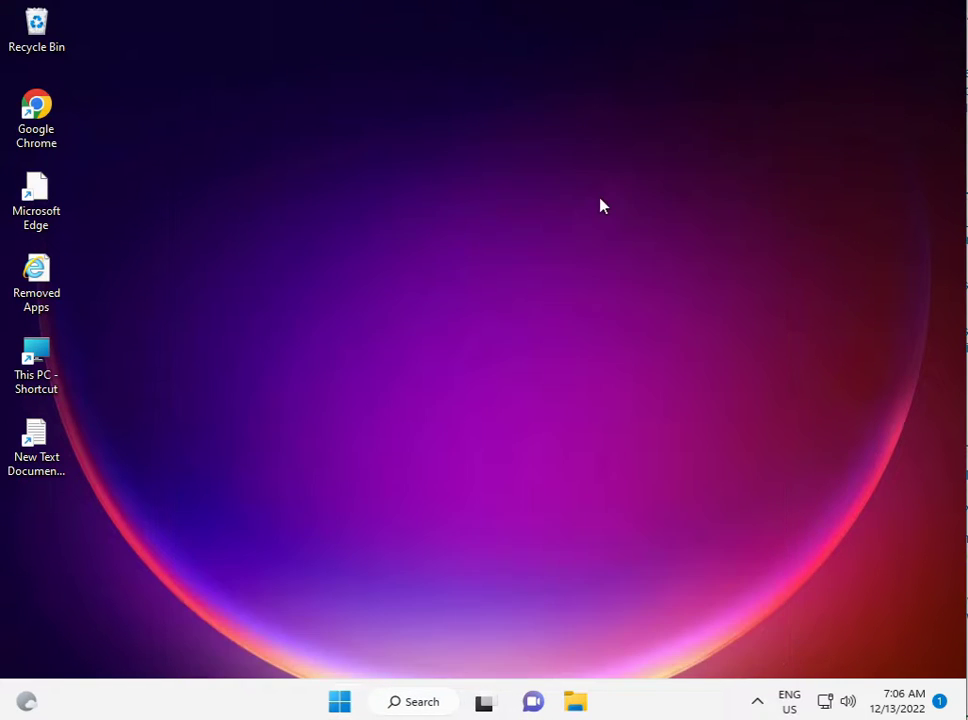
left_click(636, 700)
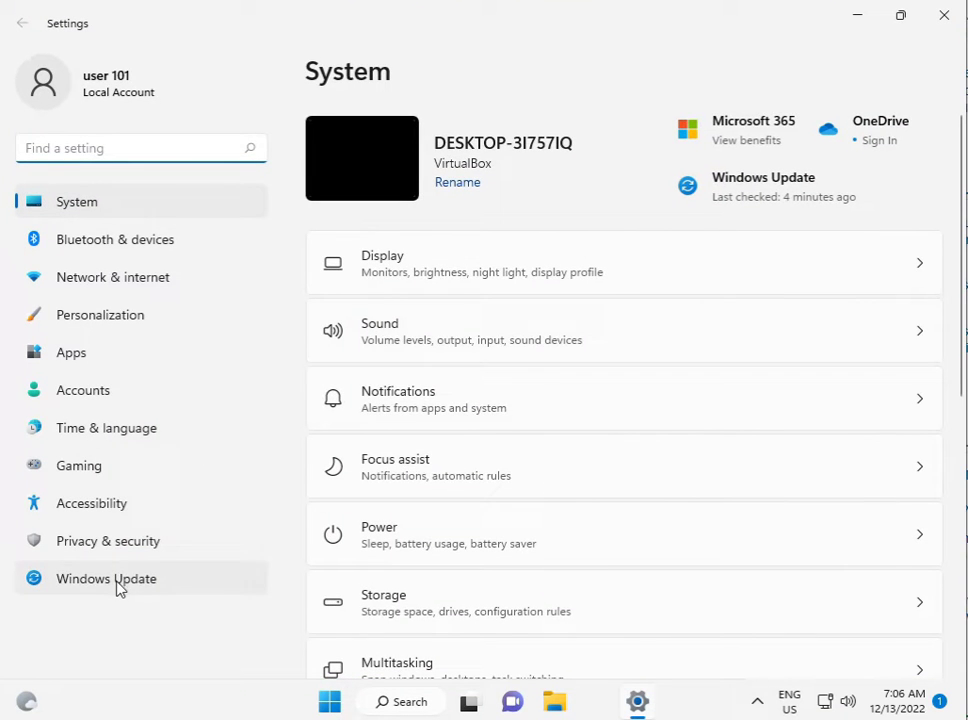
left_click(106, 578)
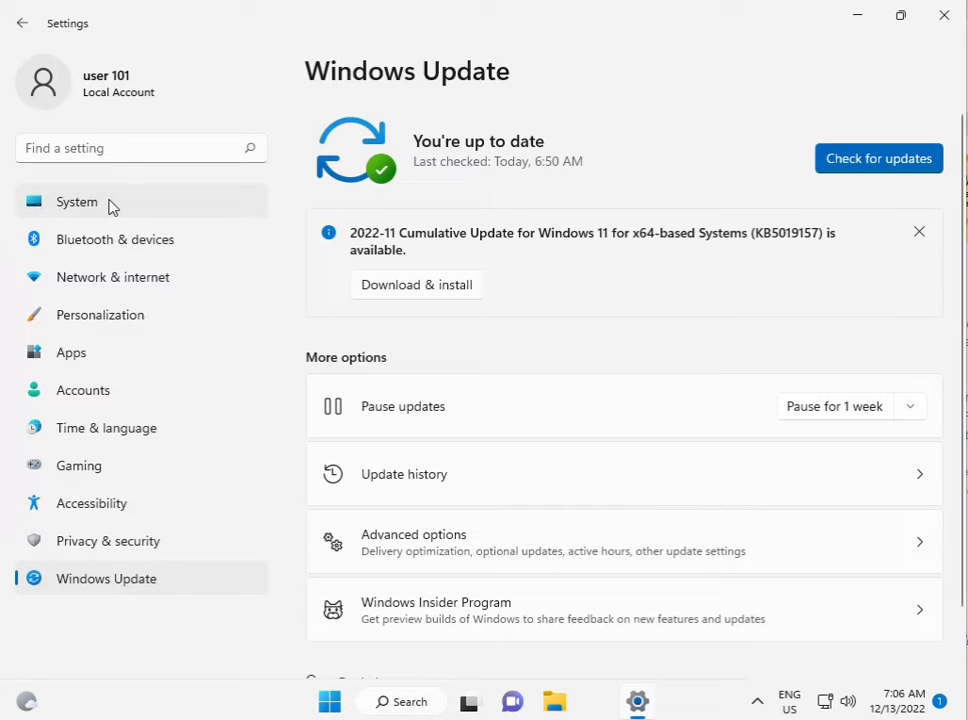
- Run the Windows Store Apps troubleshooter under Other troubleshooters and dismiss its Microsoft account sign-in prompt
left_click(76, 200)
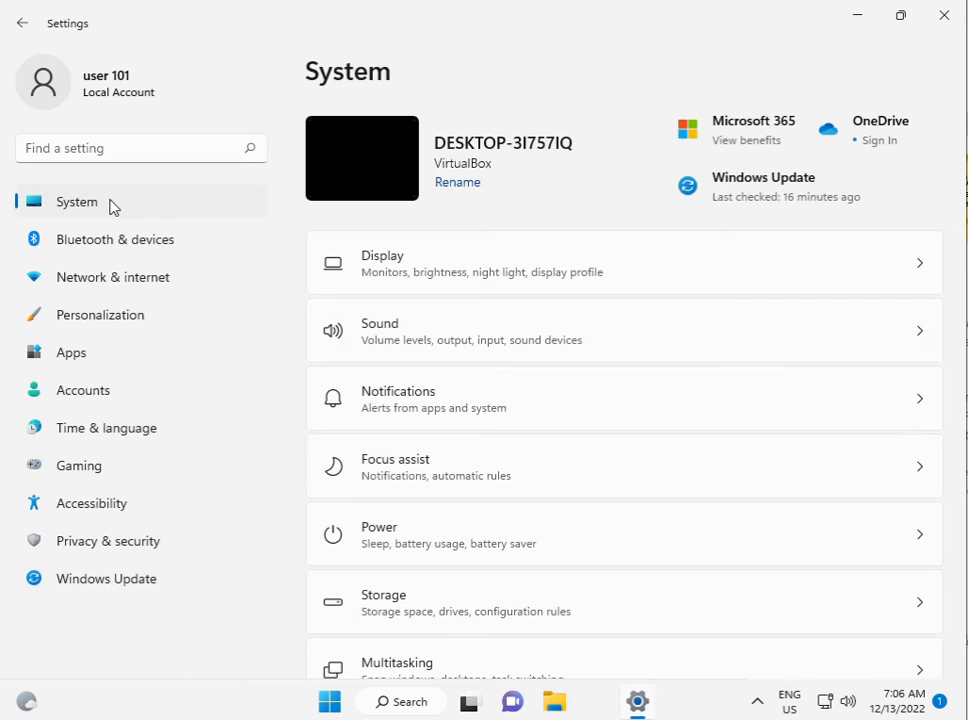
scroll("down", 3)
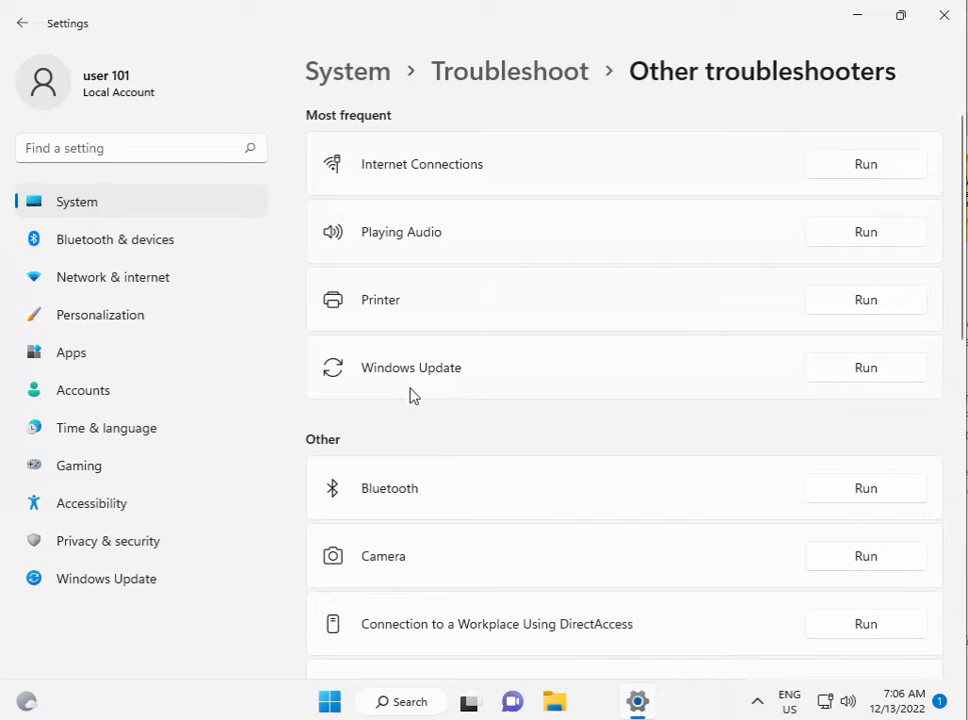
mouse_move(700, 712)
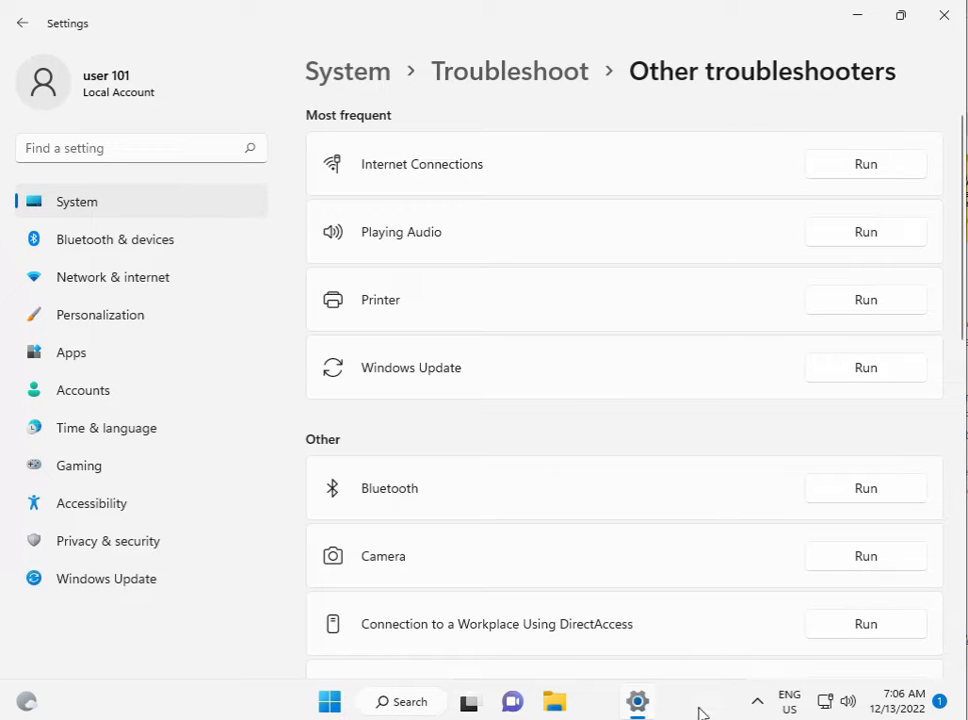
scroll("down", 3)
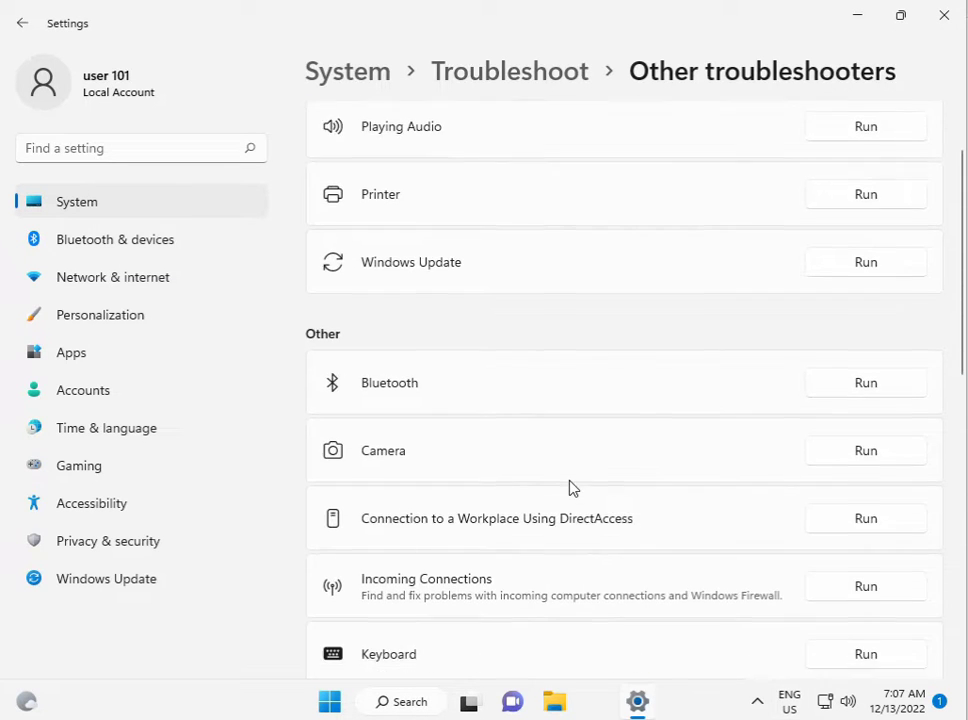
scroll("down", 3)
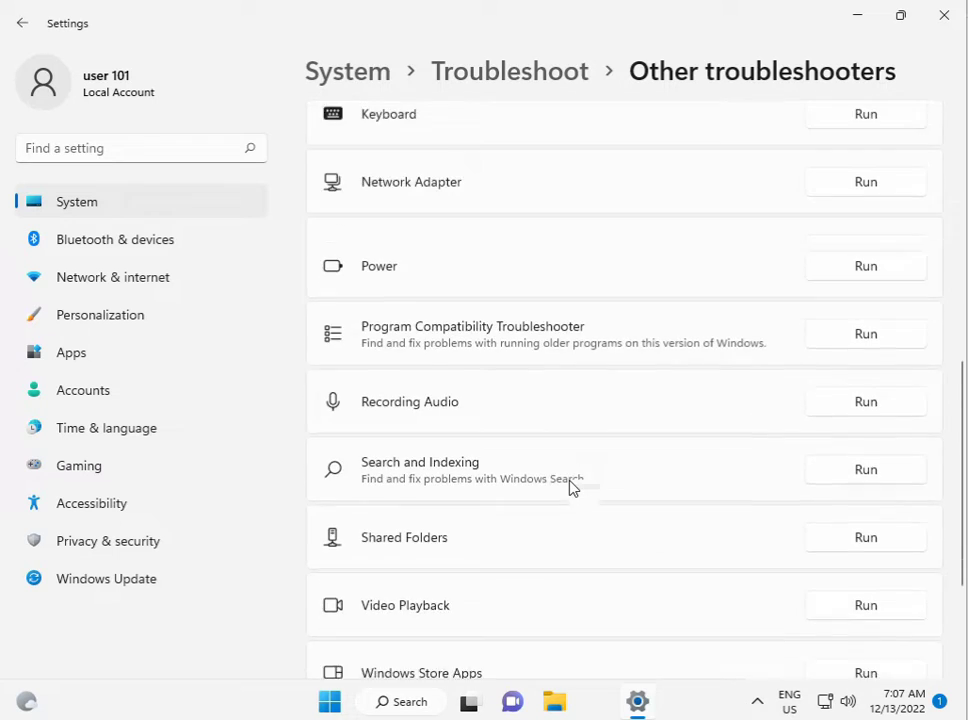
scroll("down", 3)
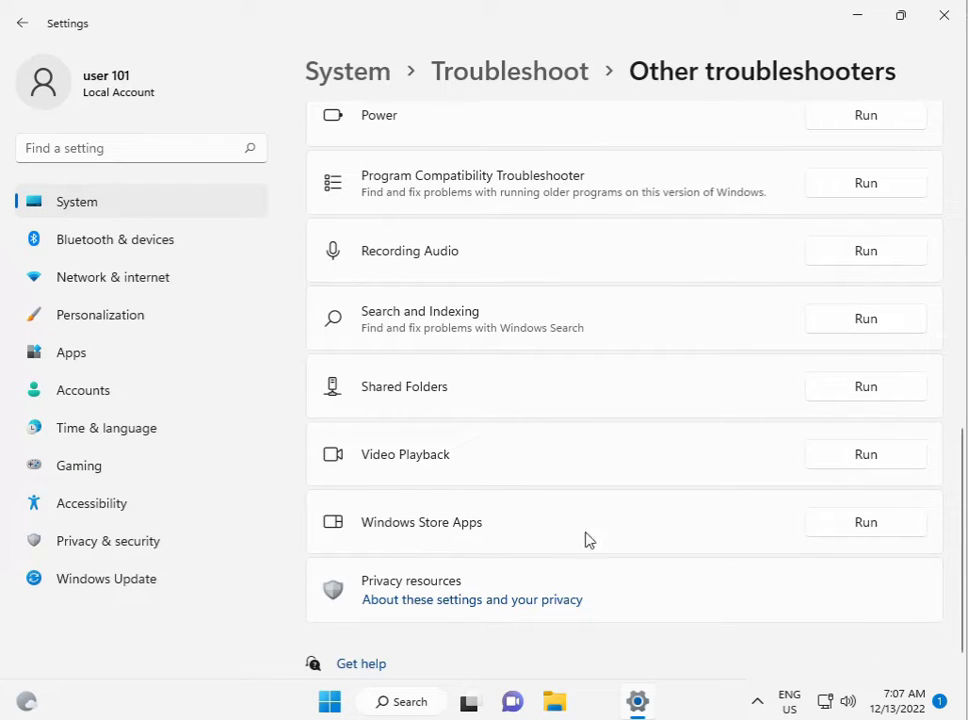
mouse_move(864, 522)
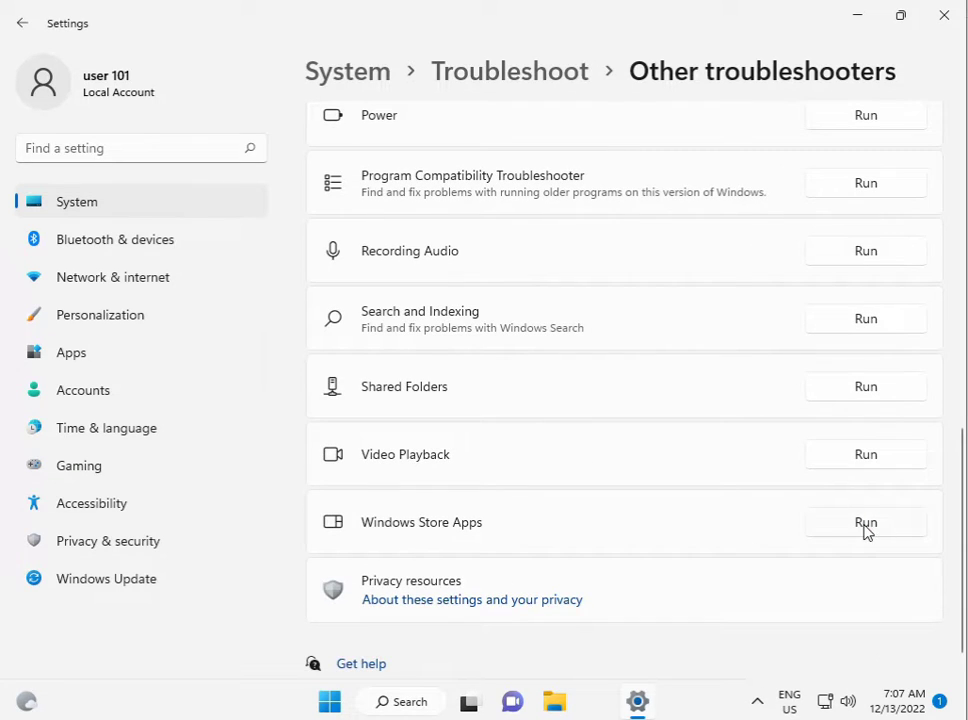
left_click(864, 522)
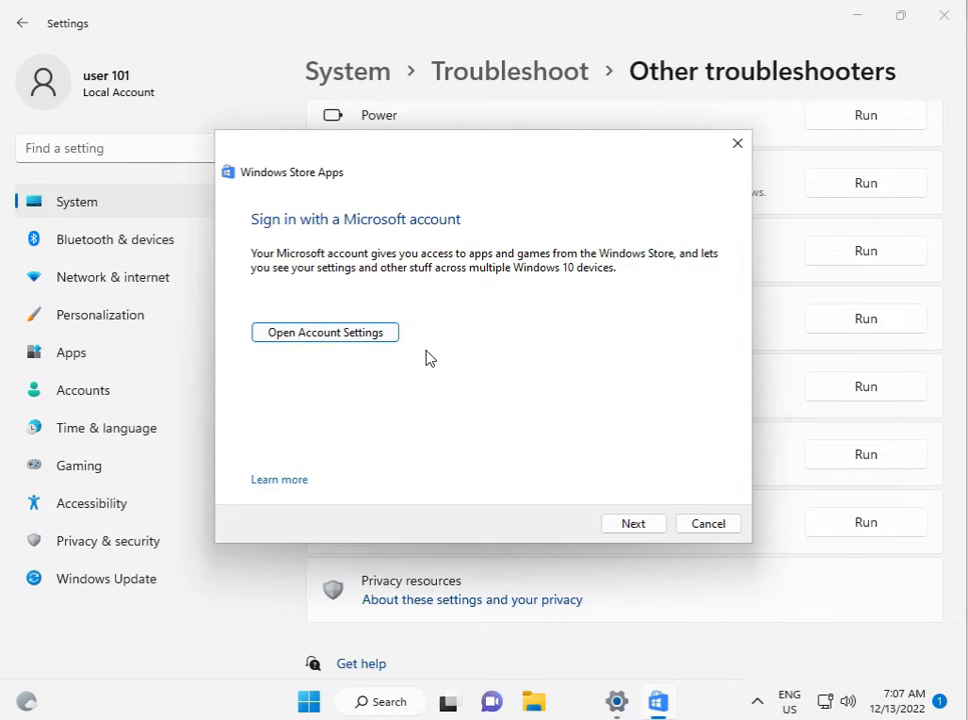
left_click(632, 524)
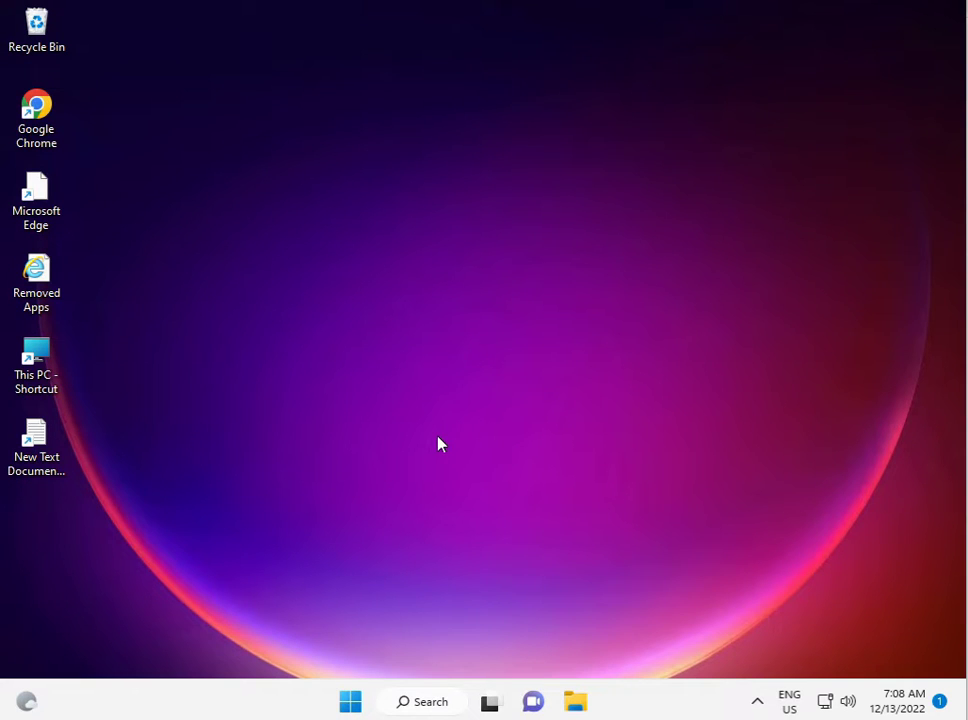
mouse_move(364, 558)
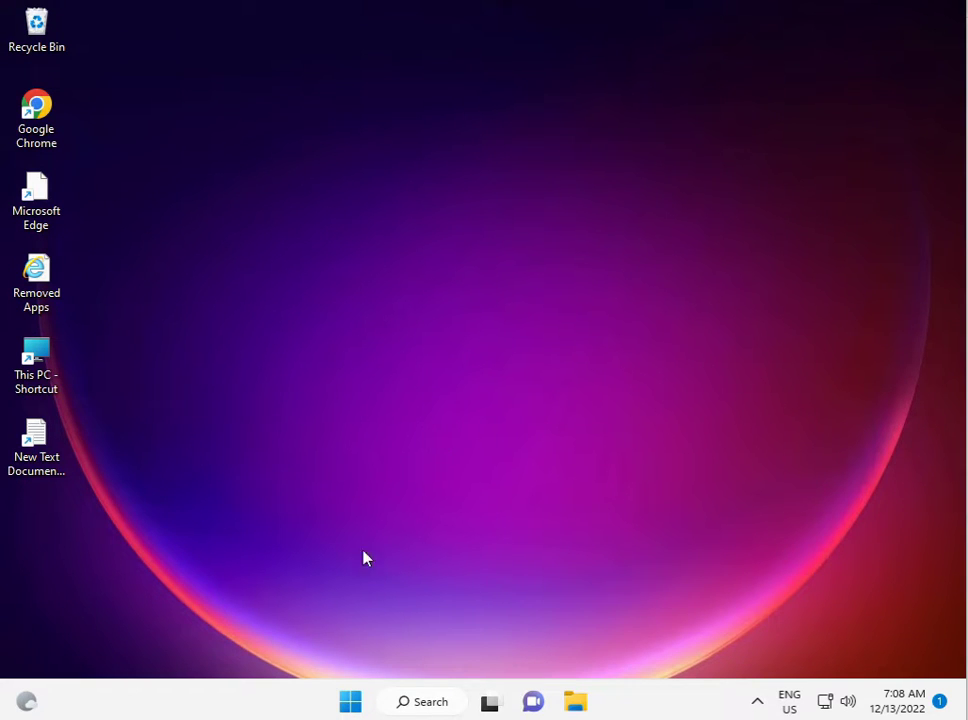
- Reopen Settings from Start and show the Apps & features list of installed apps
left_click(350, 700)
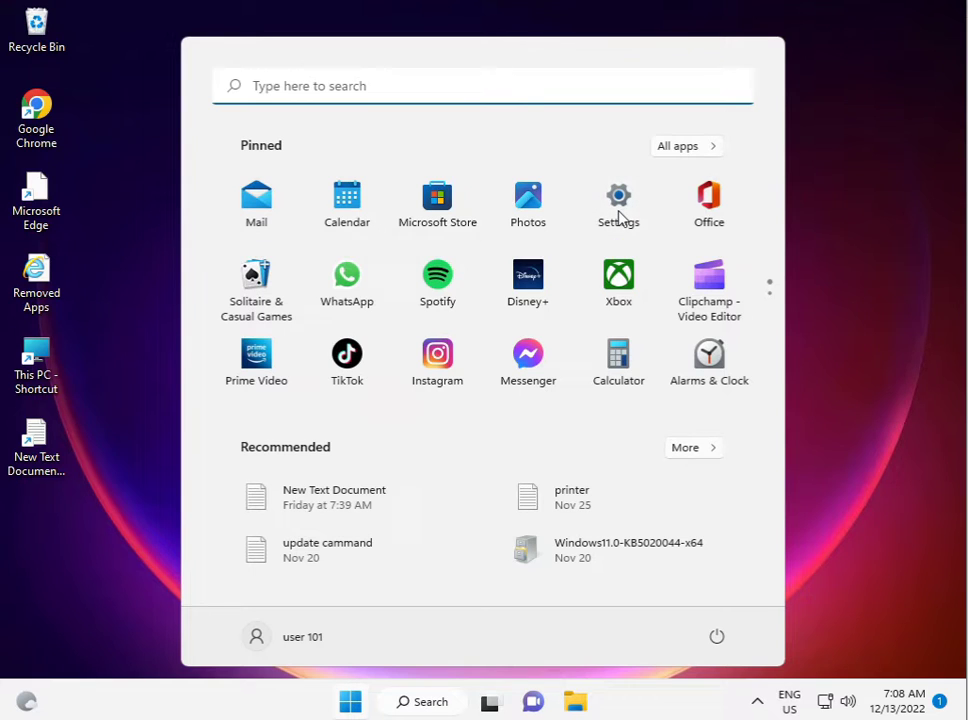
left_click(618, 200)
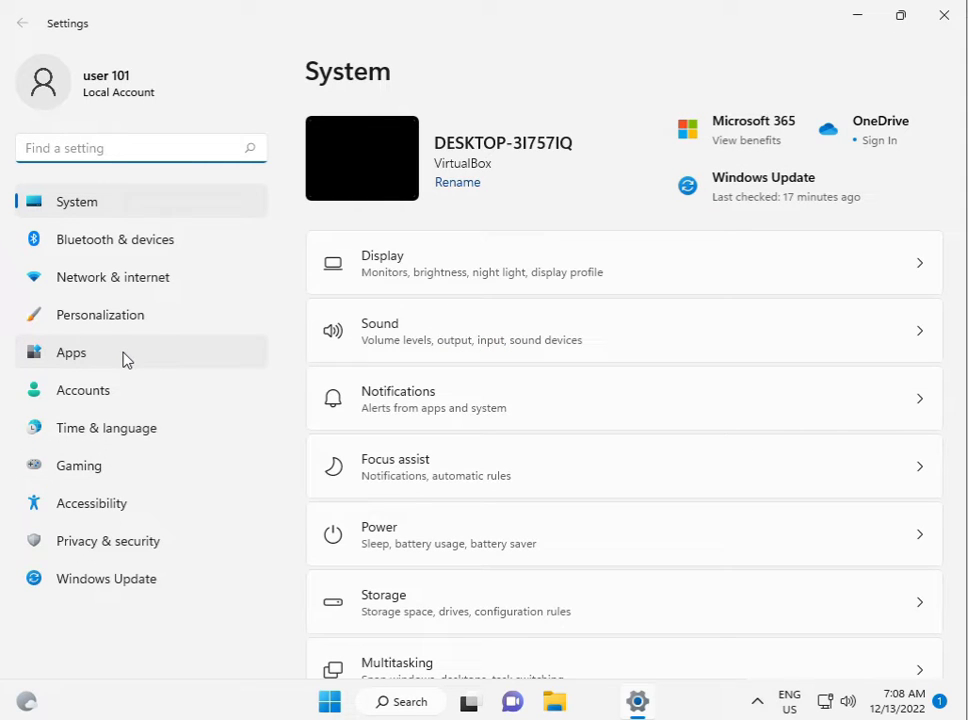
left_click(72, 352)
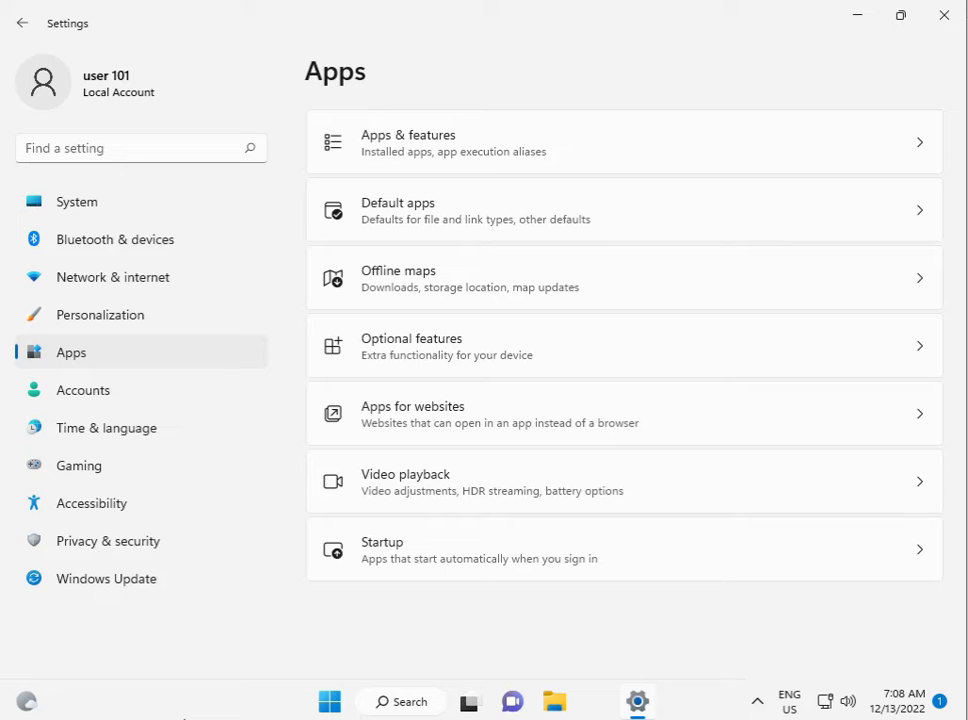
mouse_move(536, 444)
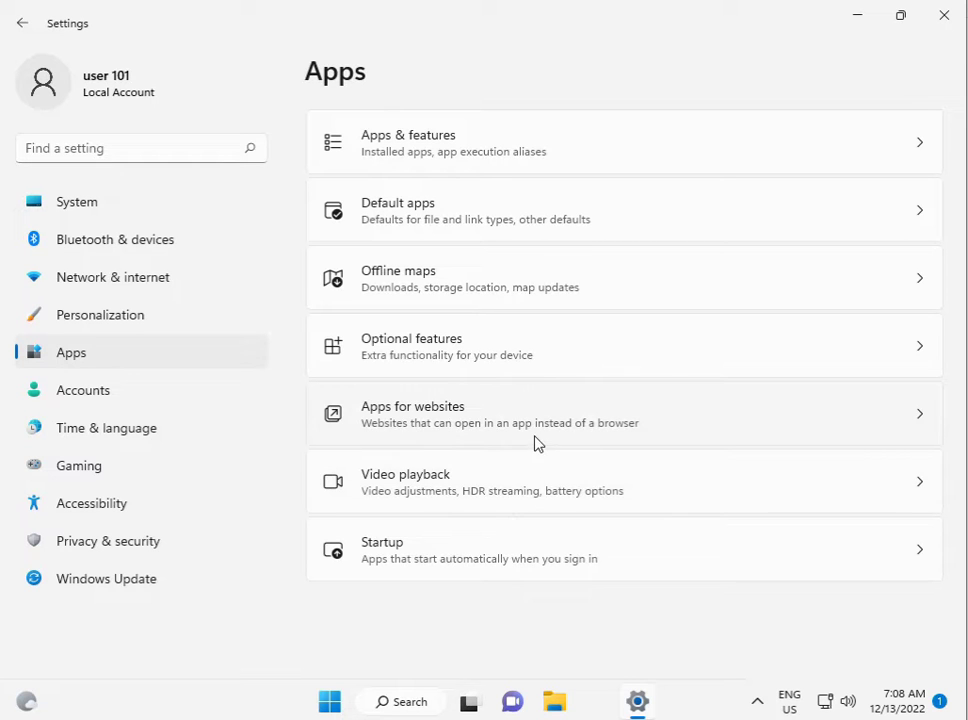
mouse_move(668, 494)
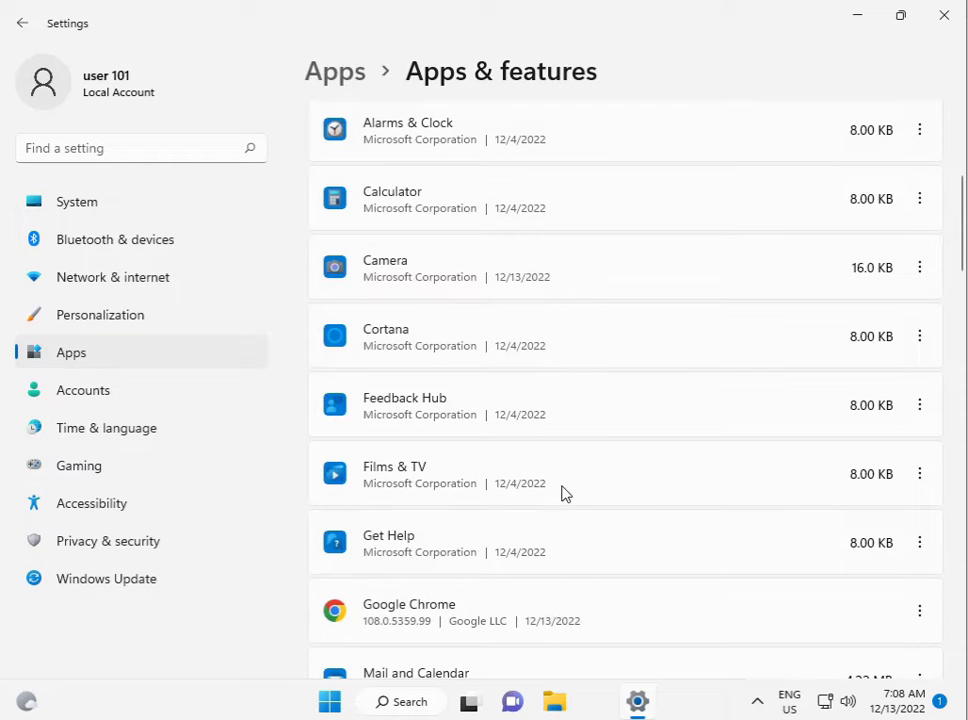
scroll("down", 3)
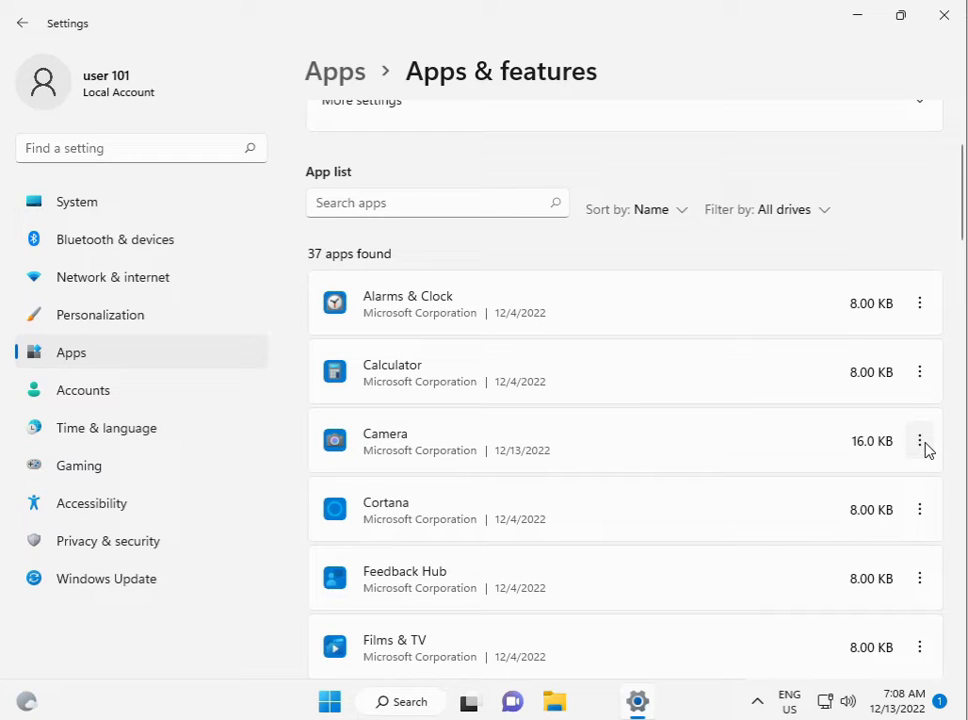
- Go into the Camera app's advanced options and terminate the app and its processes
left_click(920, 442)
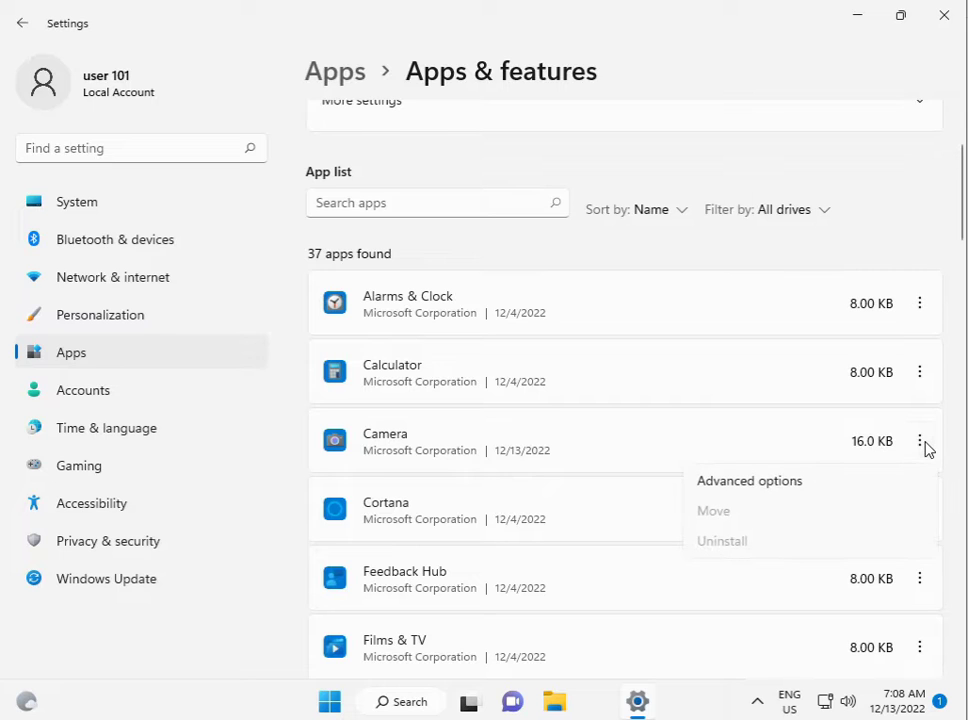
mouse_move(748, 480)
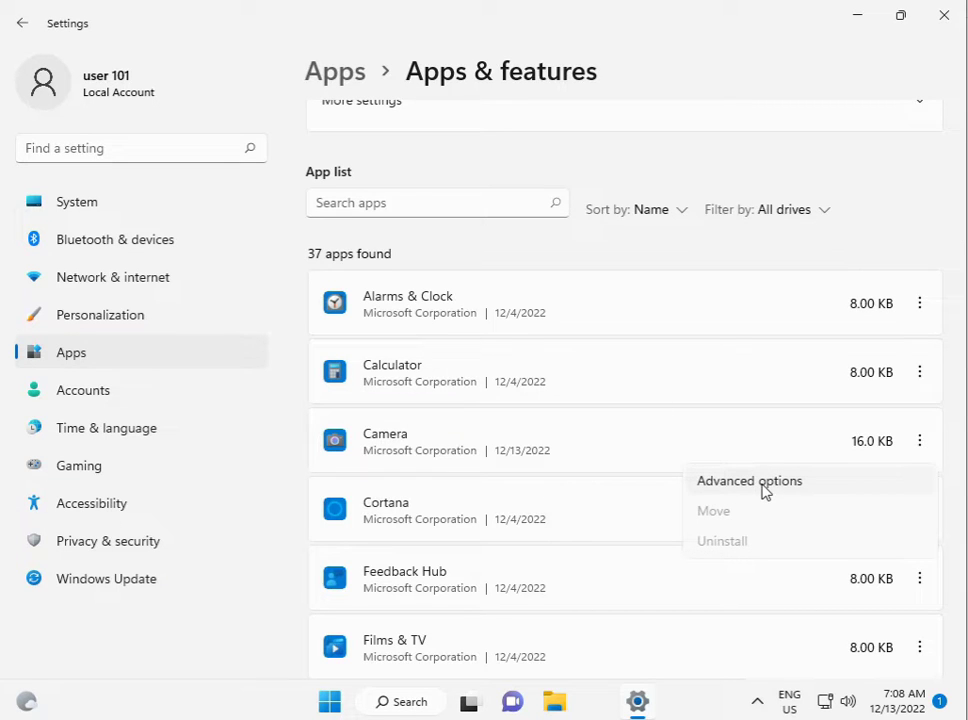
left_click(748, 480)
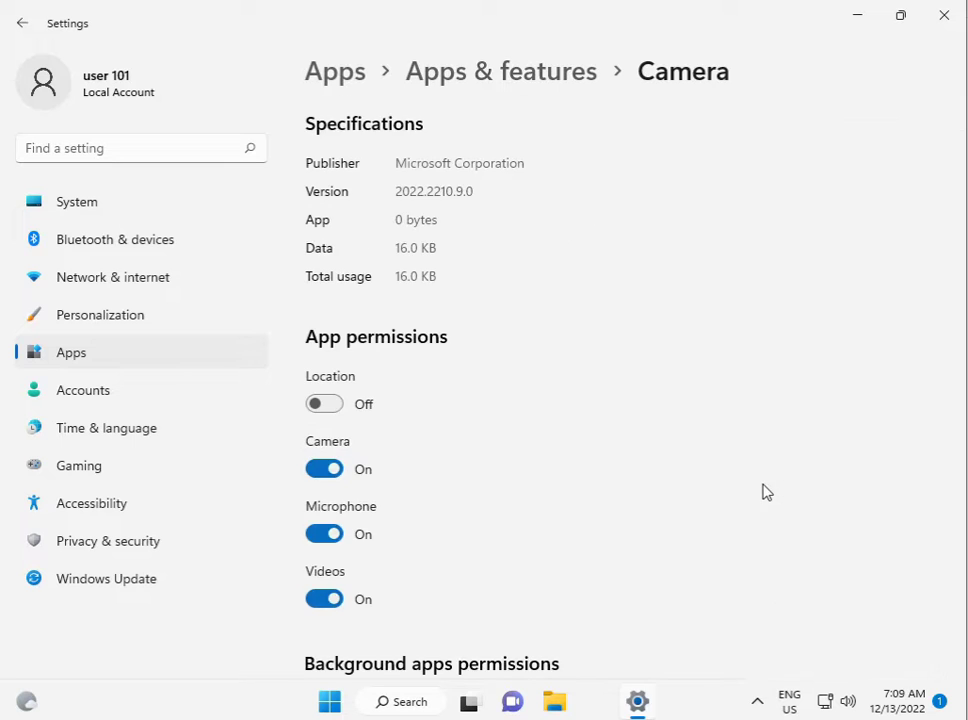
scroll("down", 3)
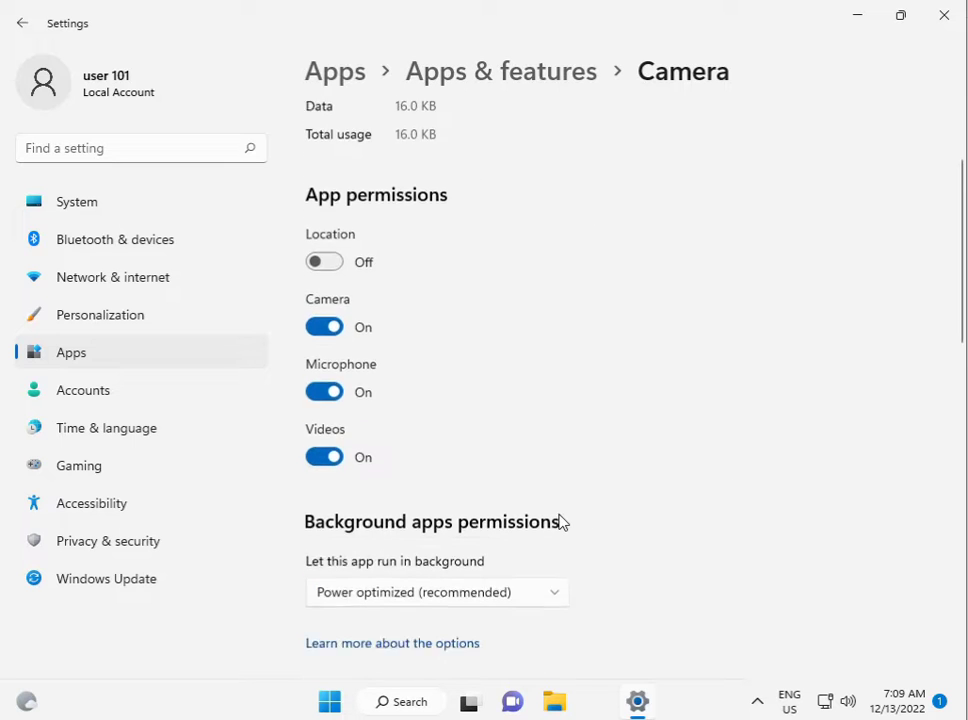
scroll("down", 3)
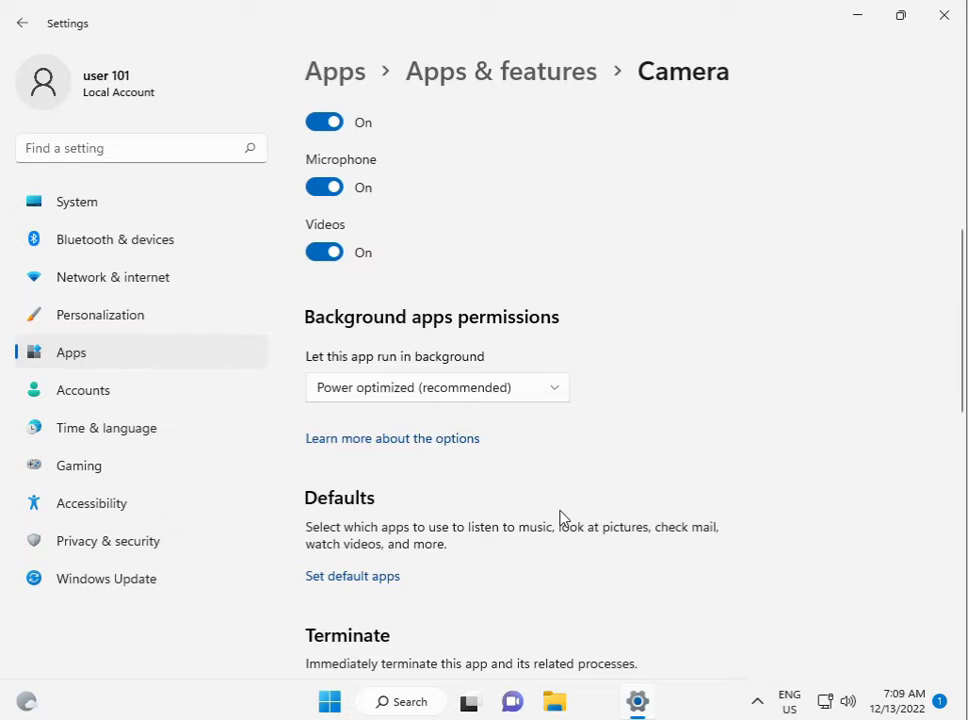
scroll("down", 3)
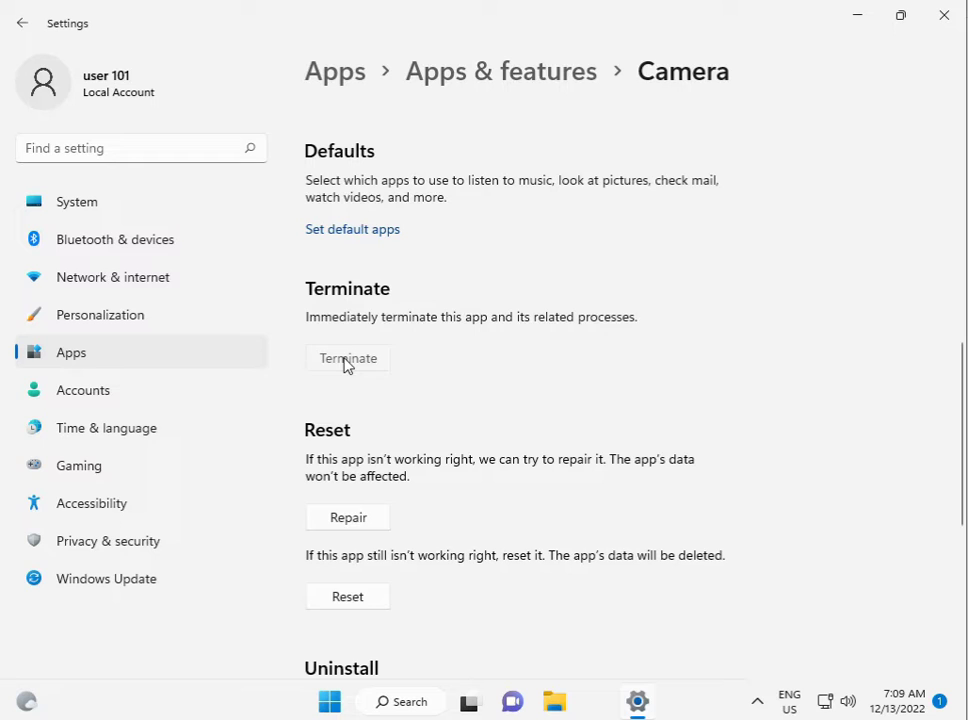
mouse_move(348, 358)
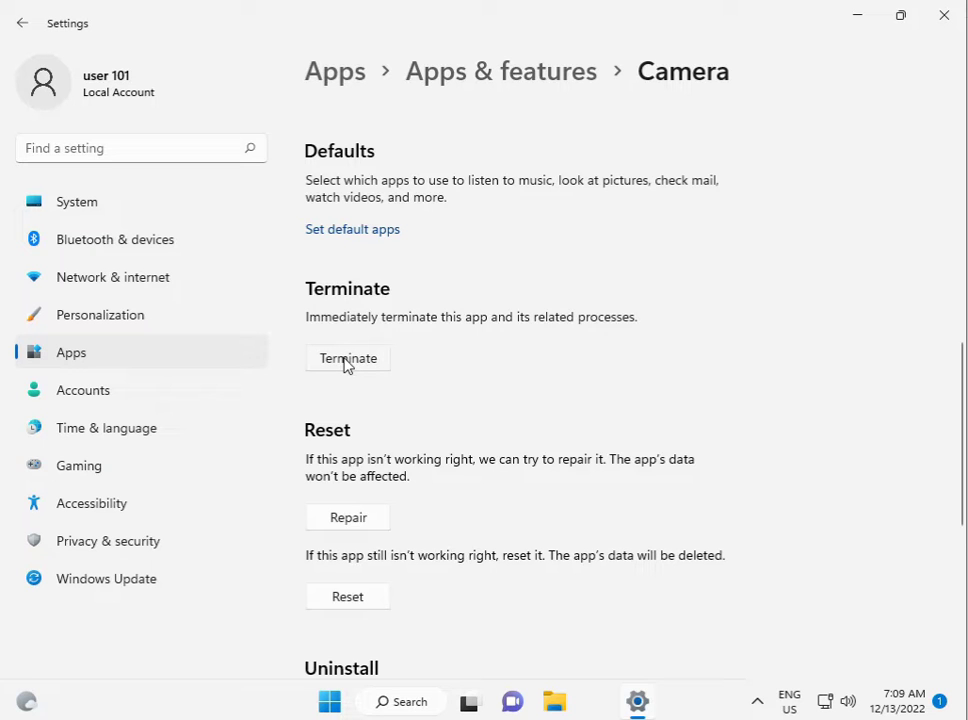
left_click(348, 358)
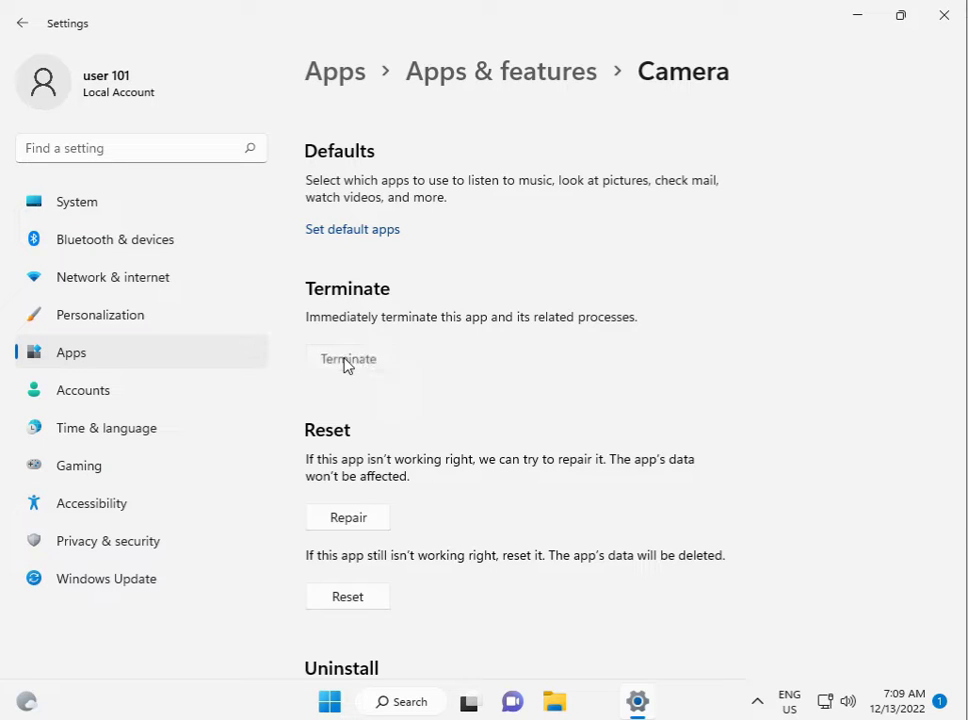
- Reset the Camera app, confirming the wipe of its data, and close Settings
scroll("down", 3)
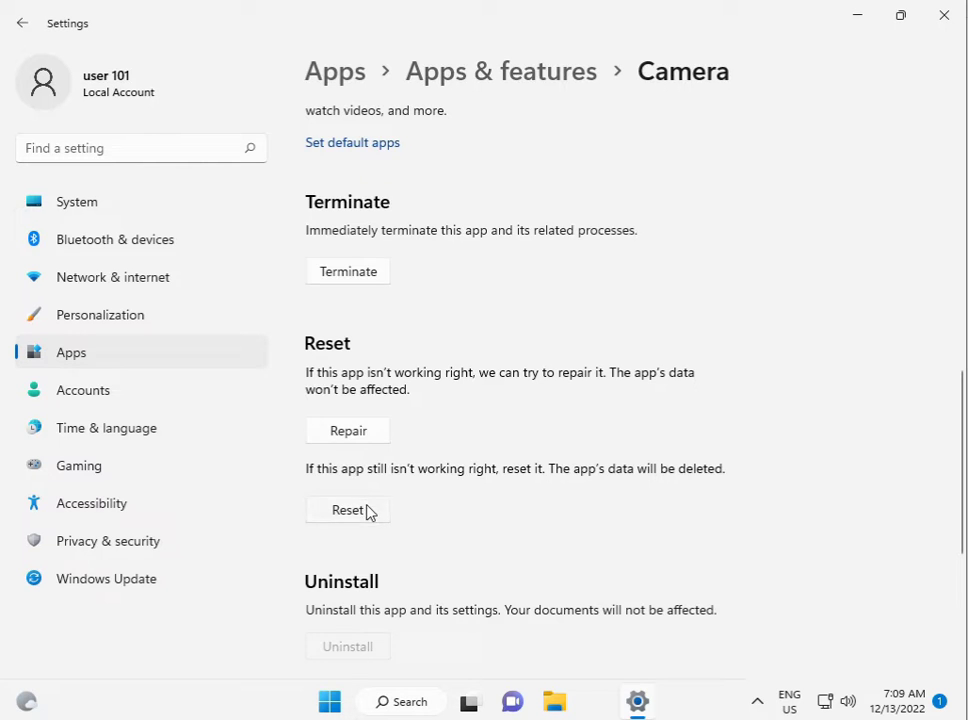
left_click(348, 510)
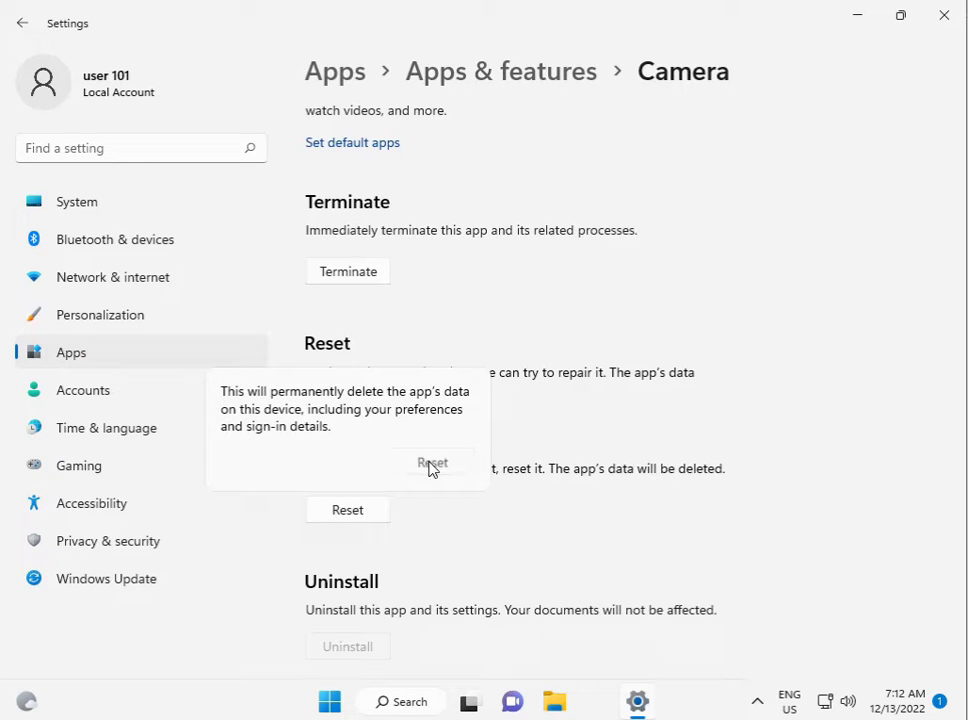
left_click(432, 462)
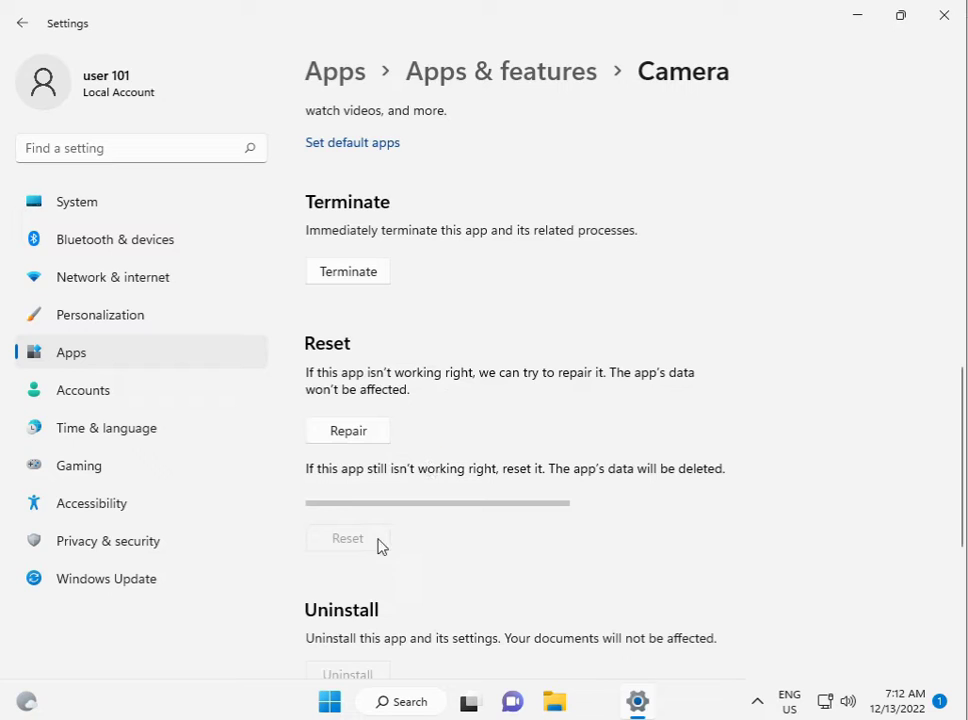
left_click(348, 538)
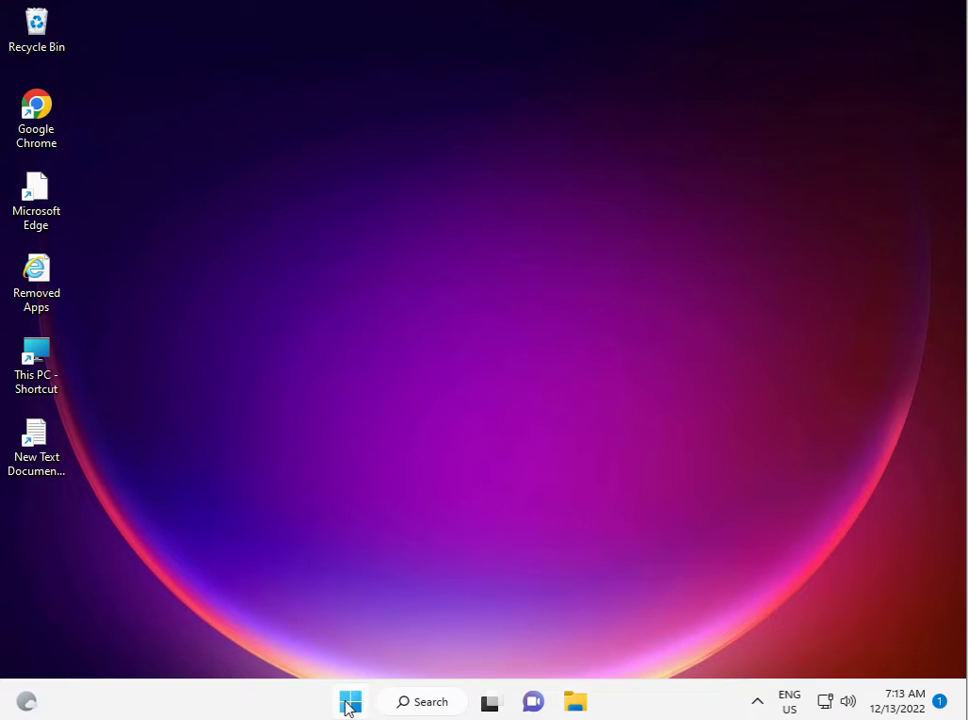
- Reopen Settings and reach the App permissions section of Privacy & security
left_click(350, 700)
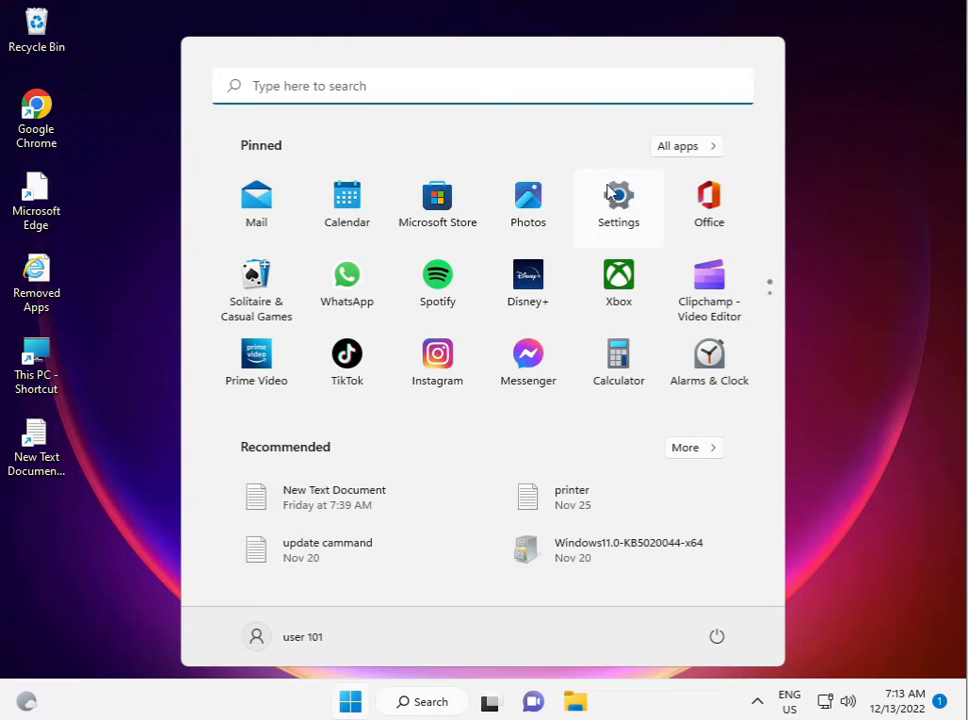
left_click(618, 200)
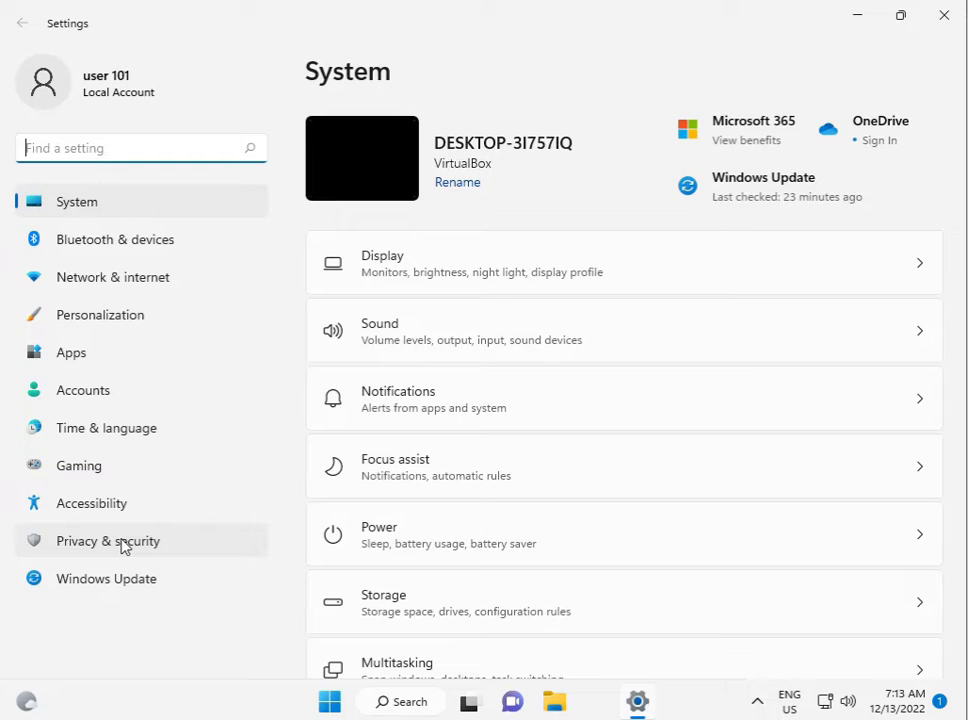
left_click(108, 540)
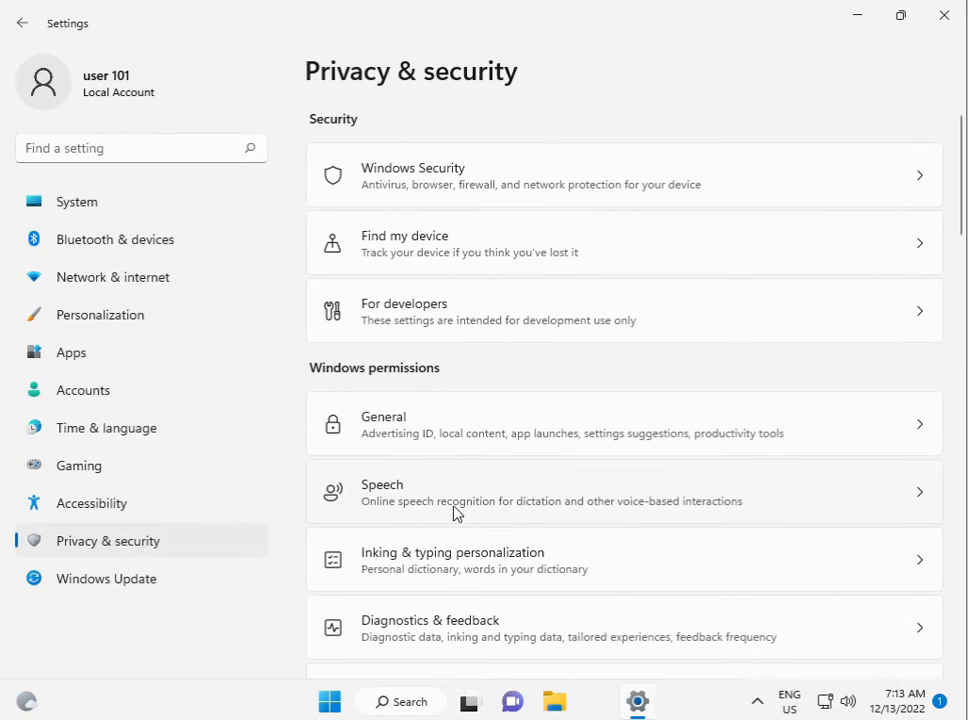
scroll("down", 3)
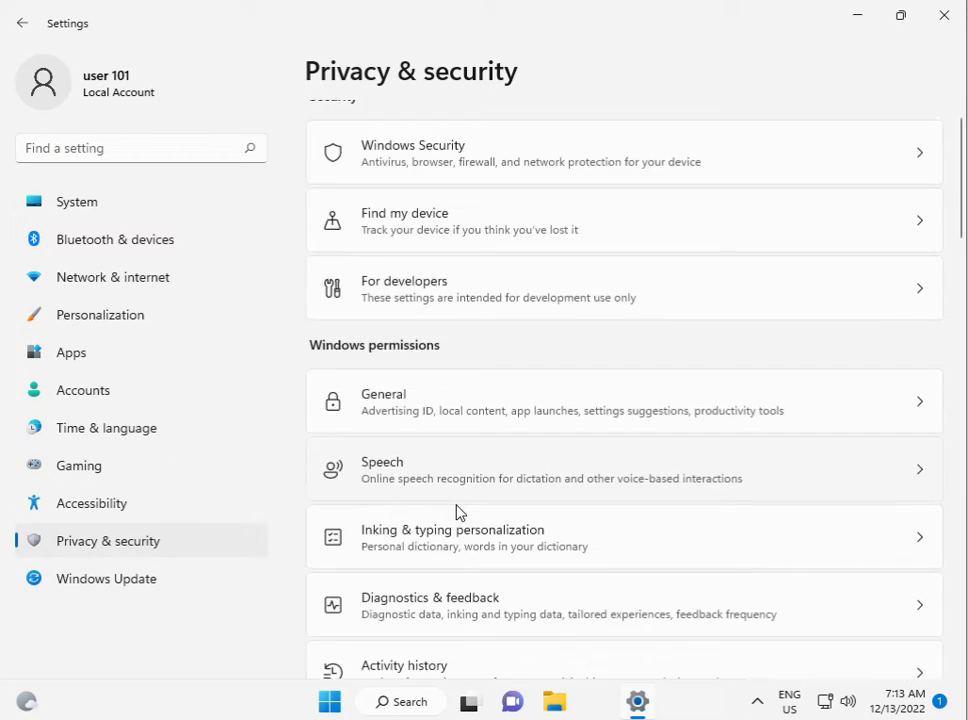
scroll("down", 3)
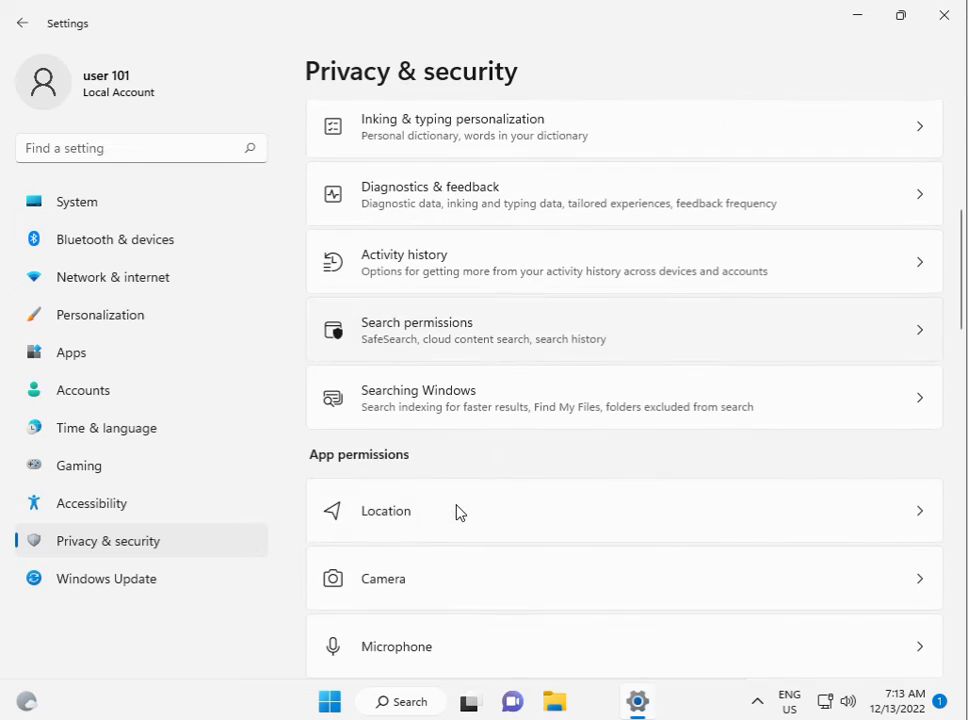
scroll("down", 3)
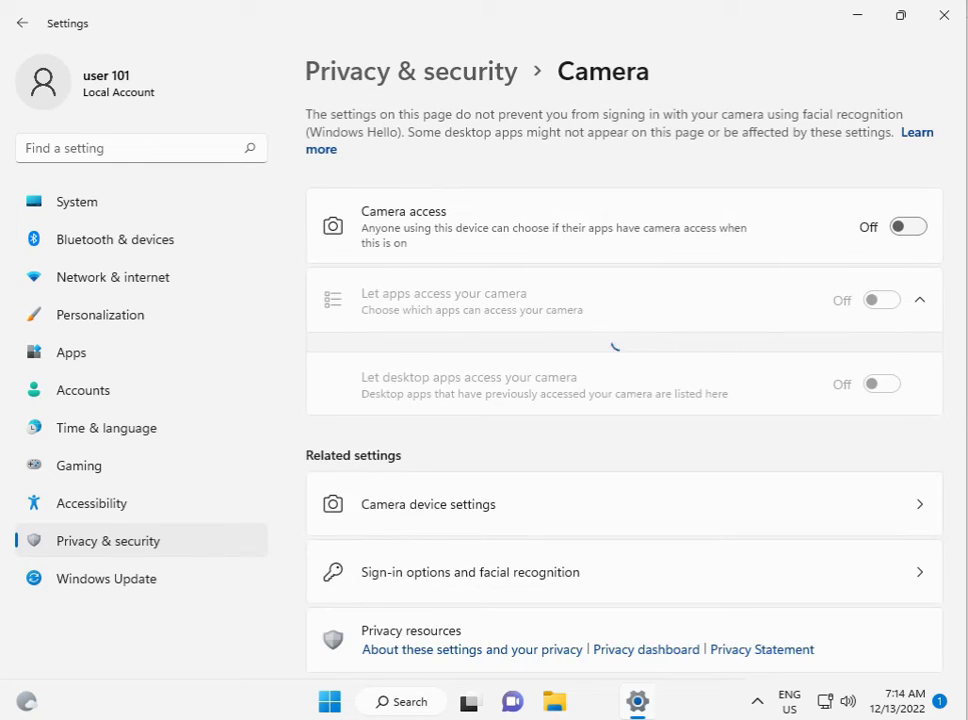
- Turn Camera access On so app and desktop-app camera permissions switch on, then close Settings
left_click(918, 300)
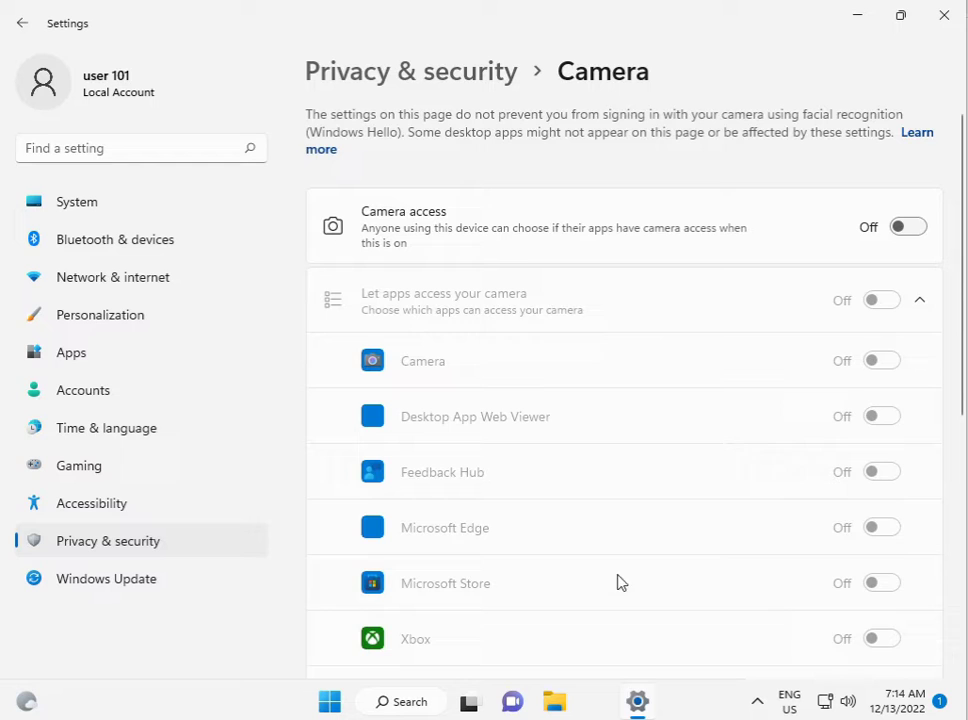
mouse_move(682, 472)
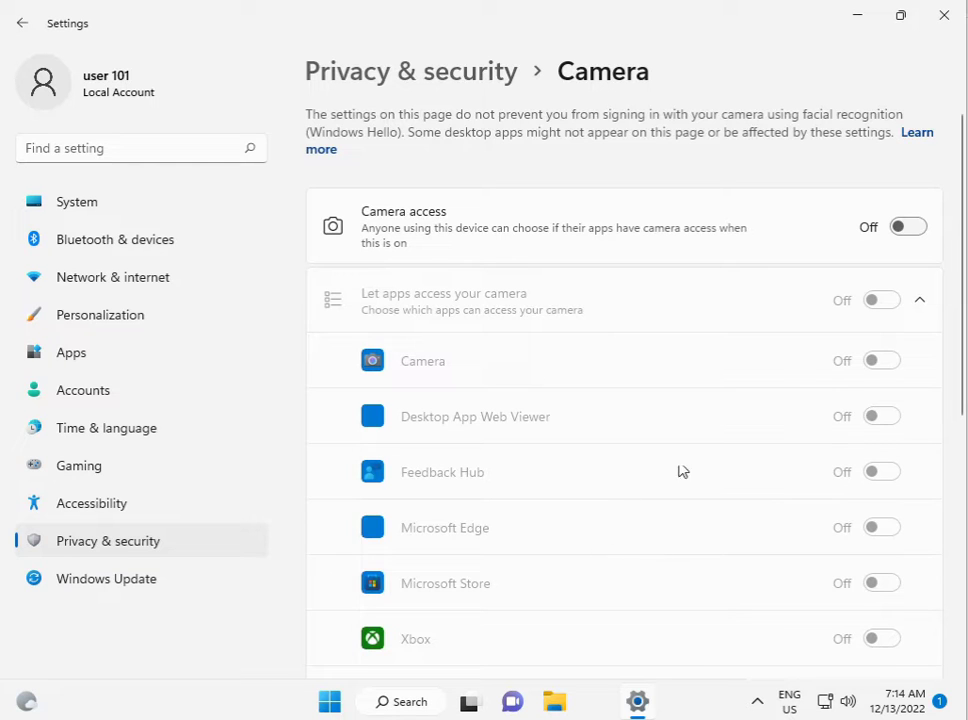
left_click(906, 228)
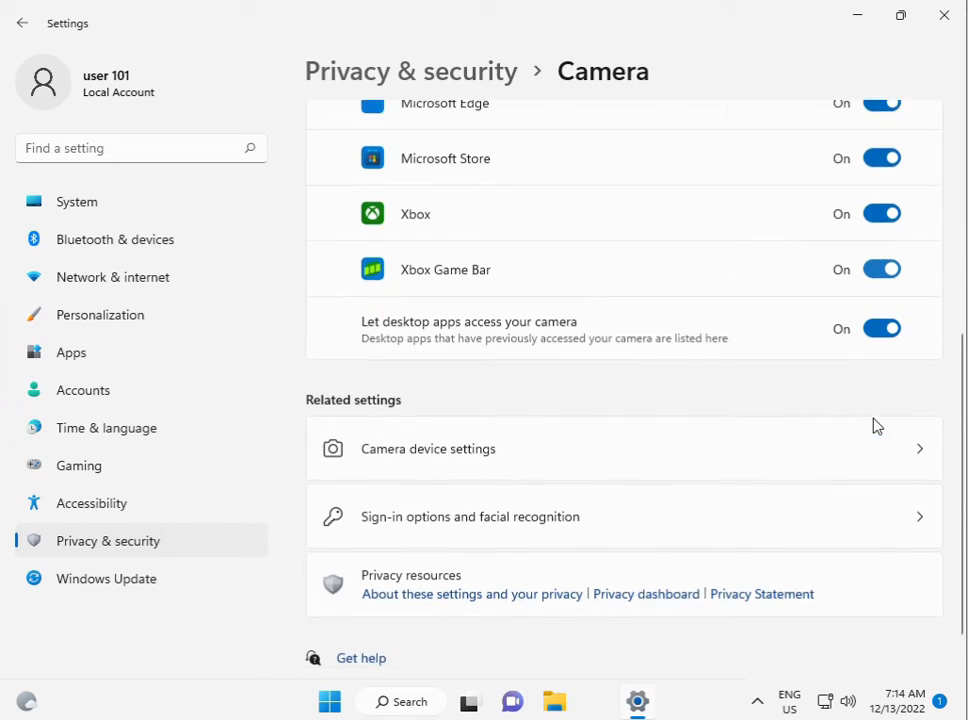
scroll("down", 3)
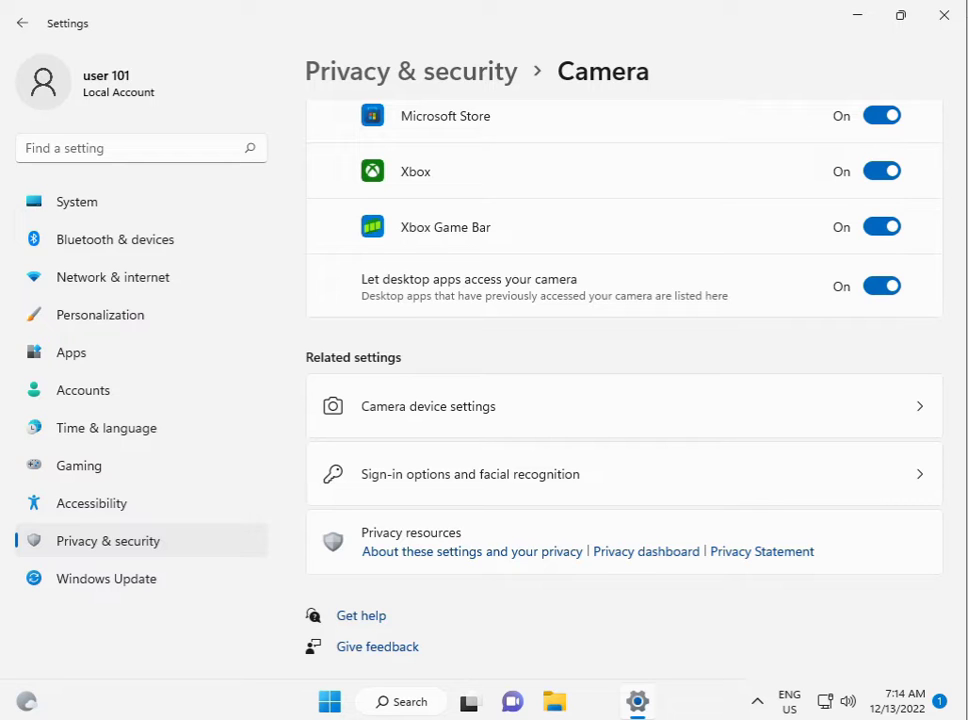
mouse_move(944, 16)
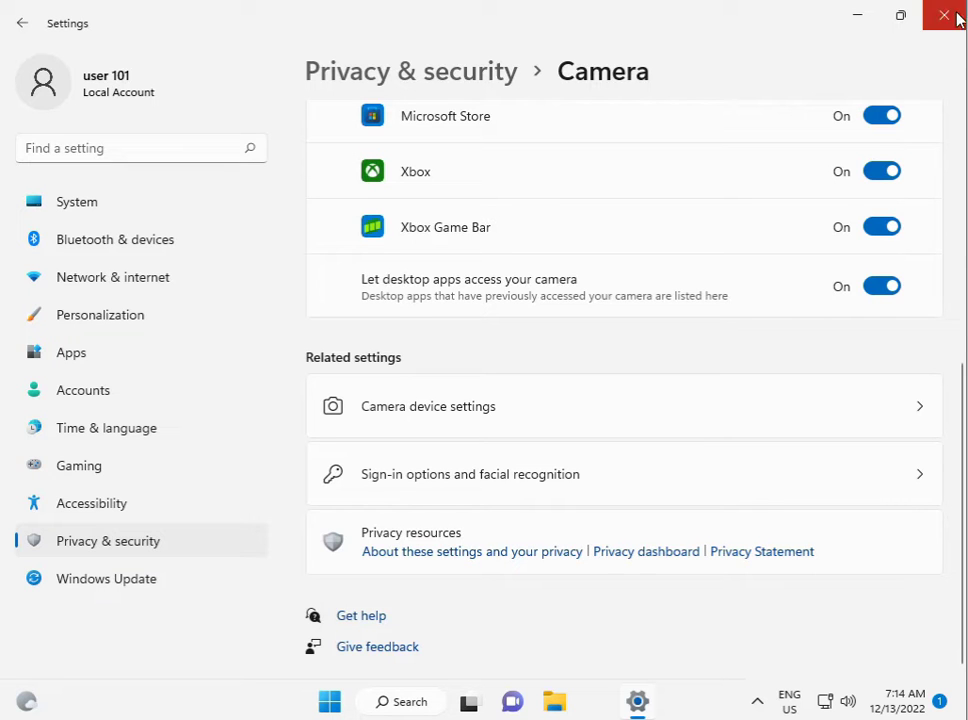
left_click(944, 16)
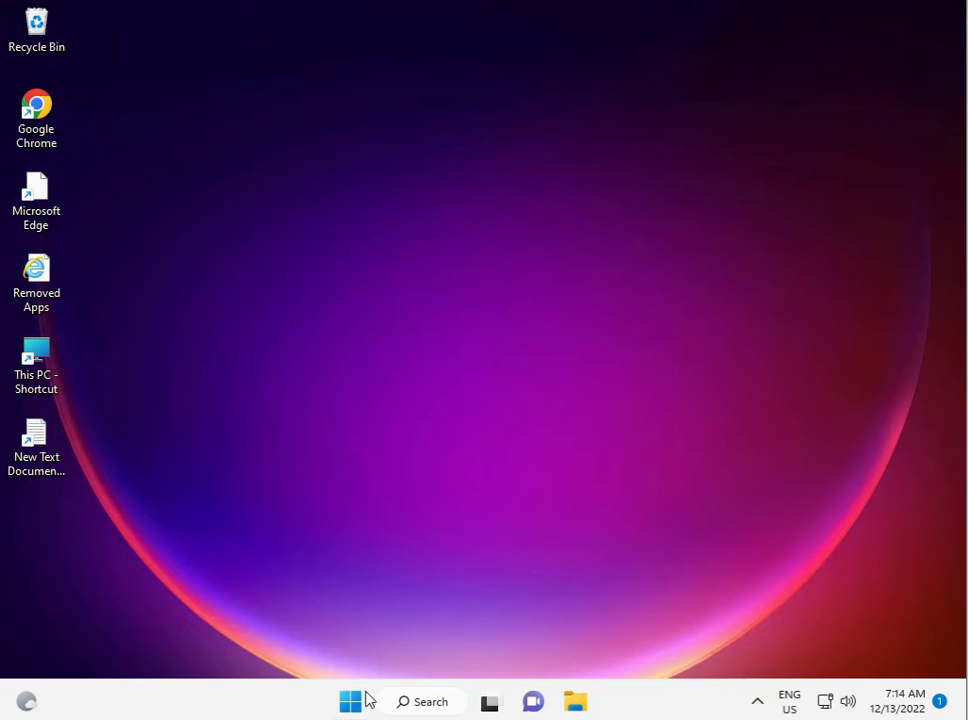
- Search Start for cmd and run Command Prompt as administrator, approving the UAC prompt
left_click(350, 700)
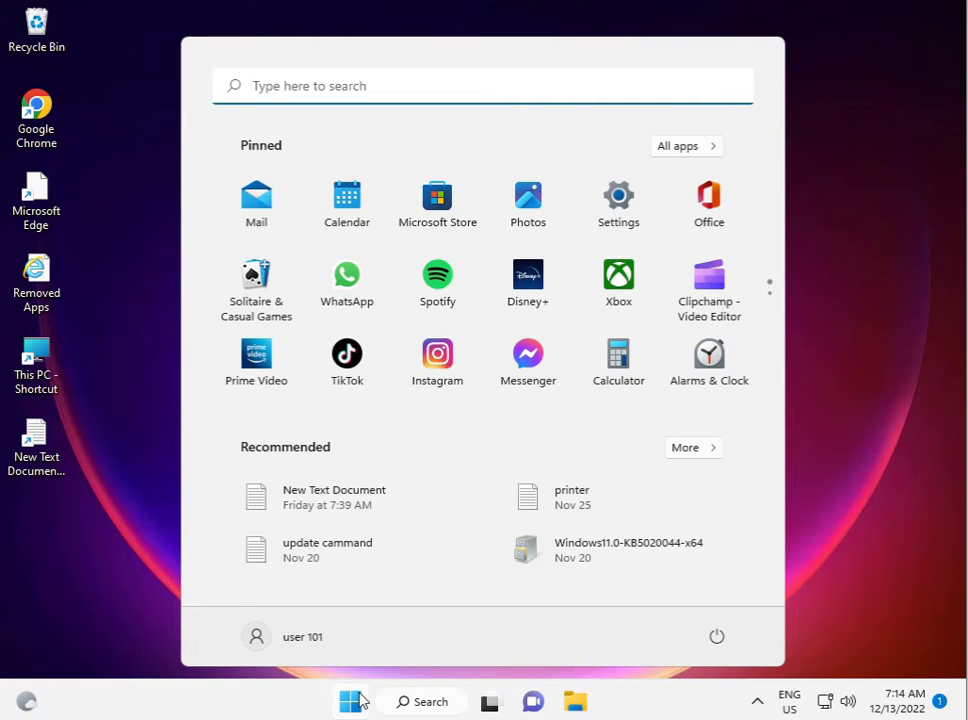
type("cmd")
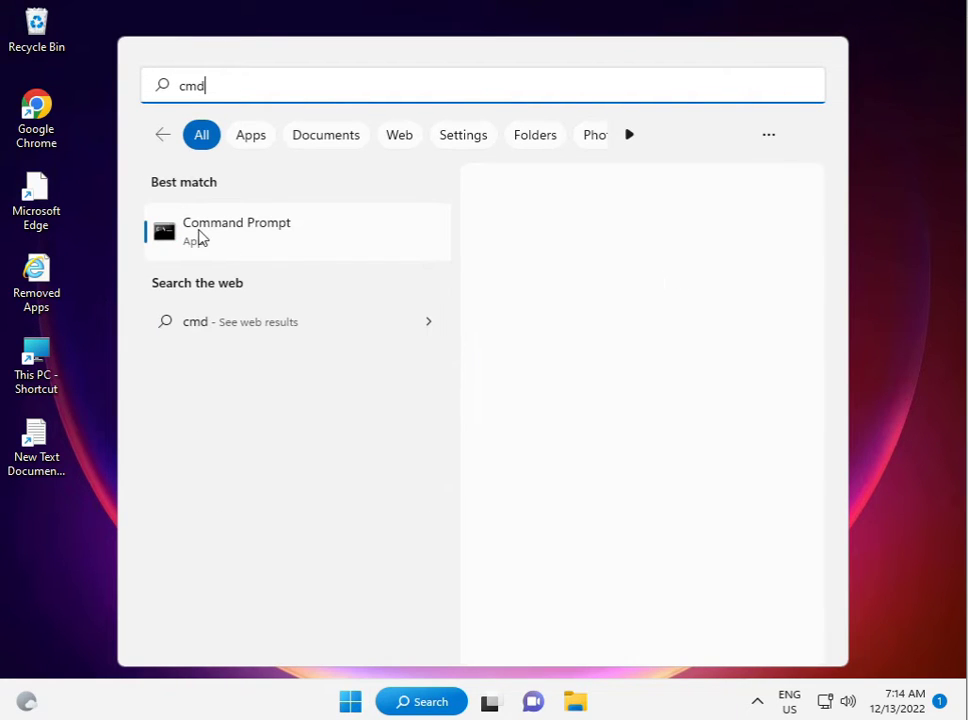
right_click(236, 230)
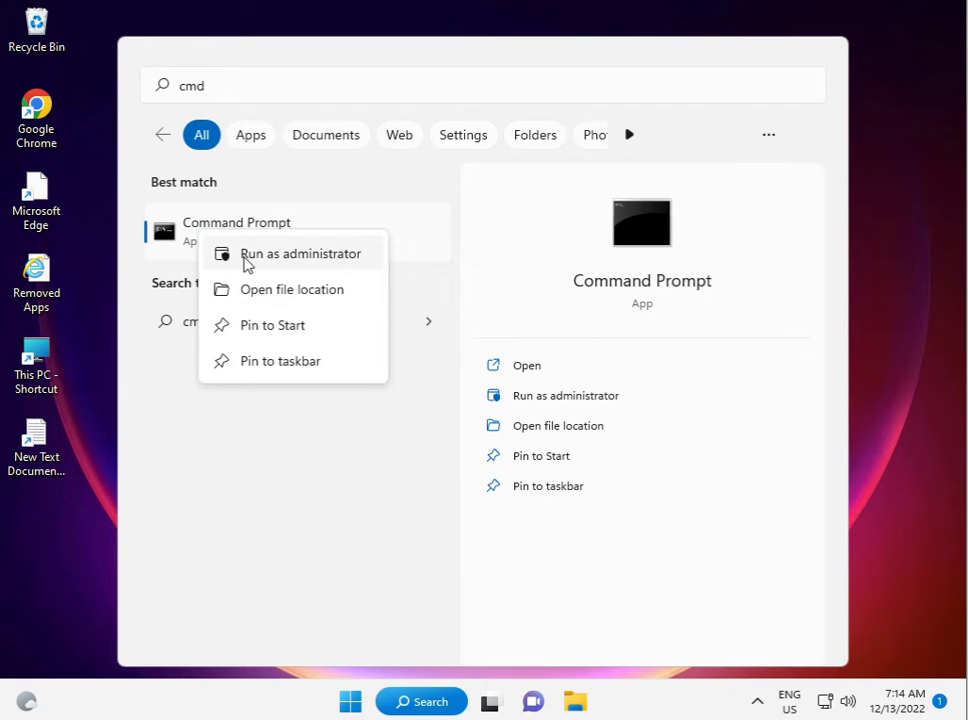
left_click(300, 252)
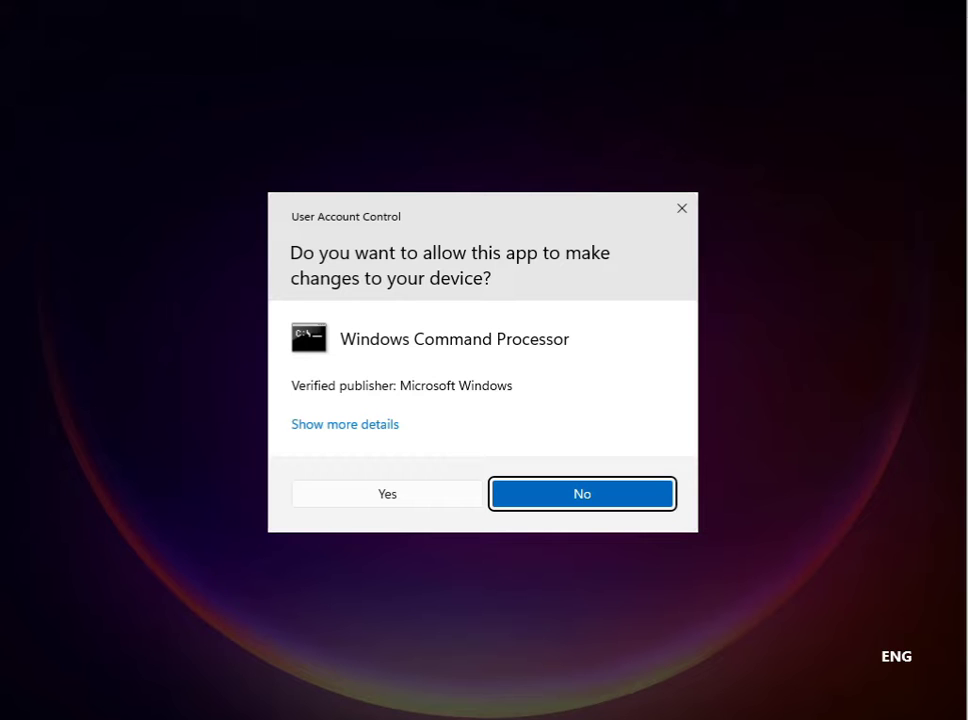
mouse_move(414, 498)
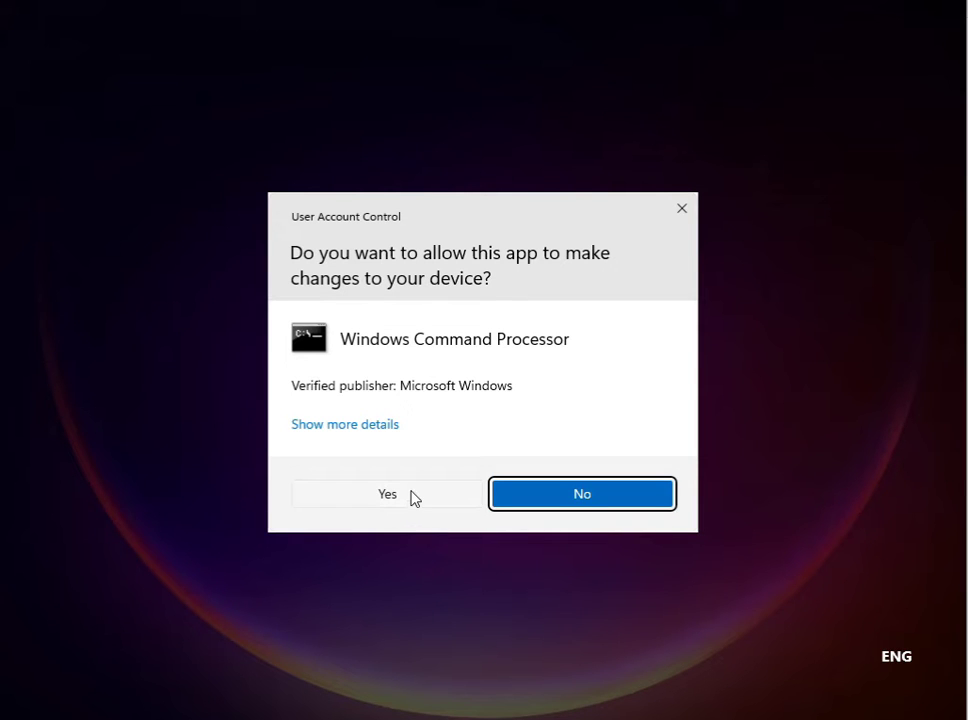
left_click(388, 494)
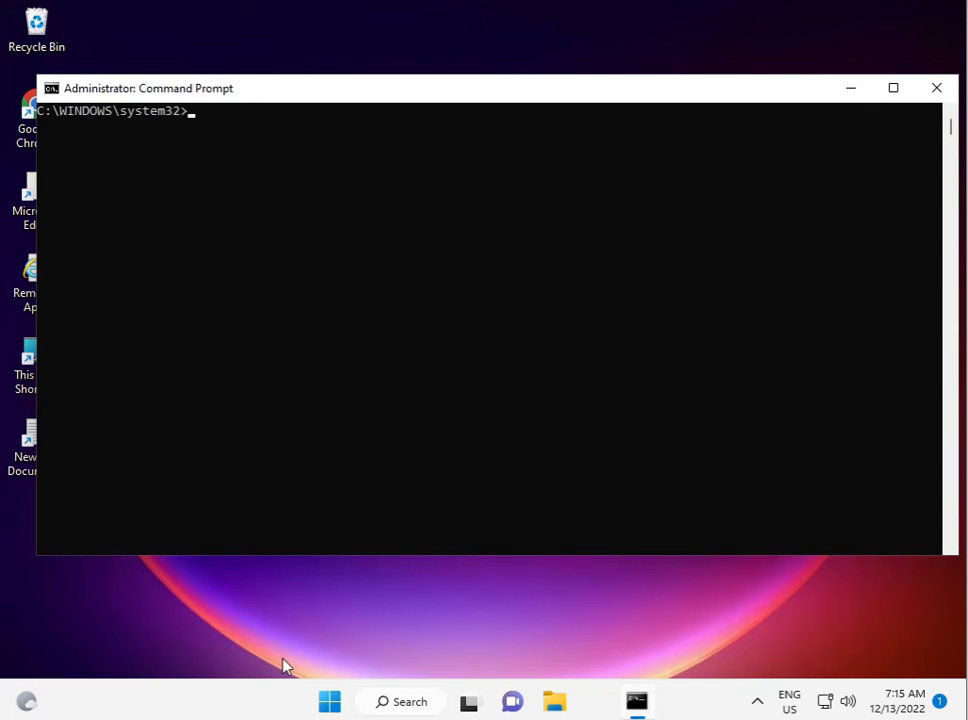
mouse_move(556, 692)
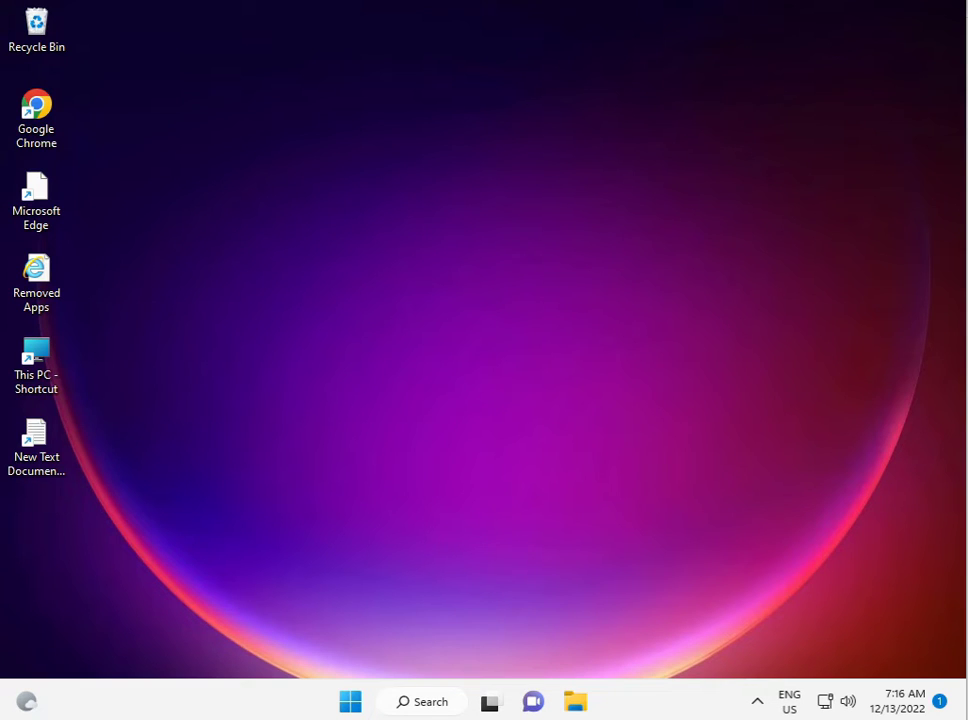
- Search Start for 're' and launch Registry Editor, approving the UAC prompt
left_click(348, 700)
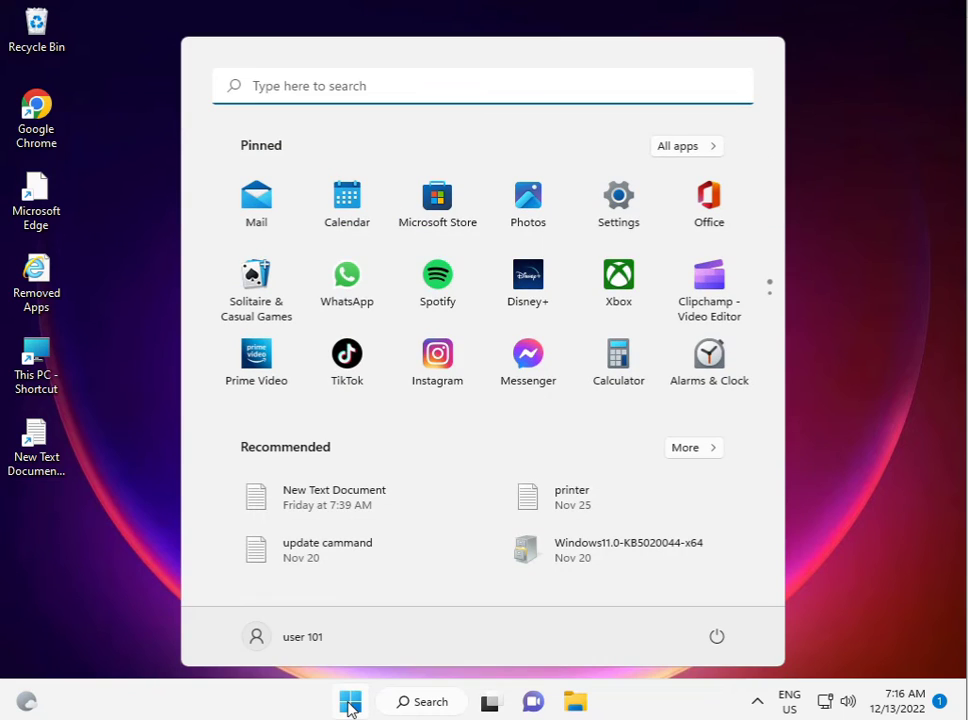
type("re")
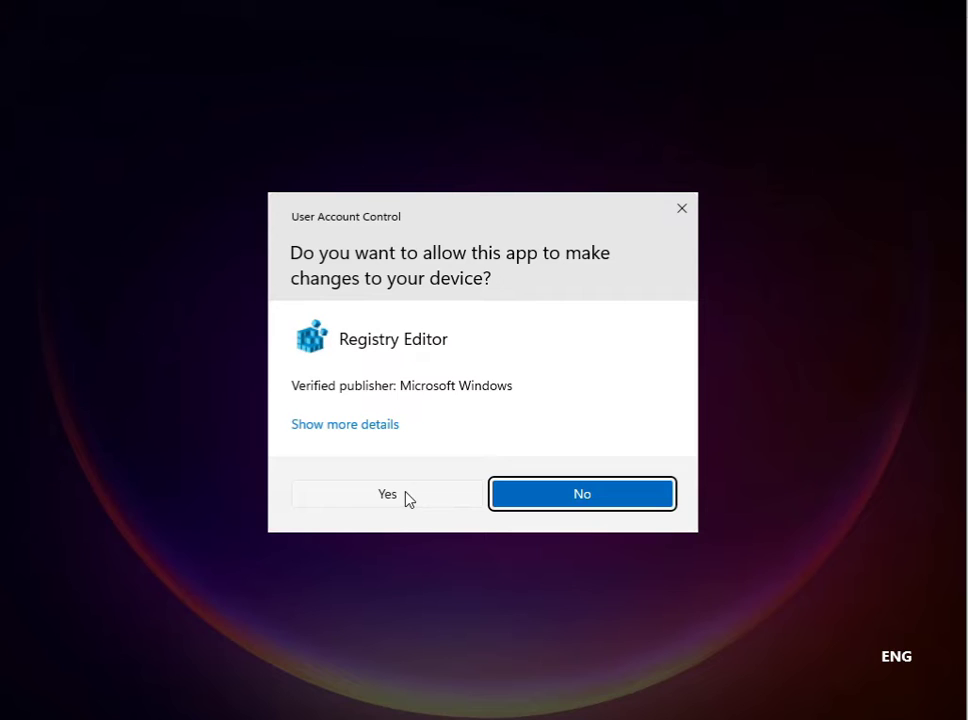
left_click(388, 492)
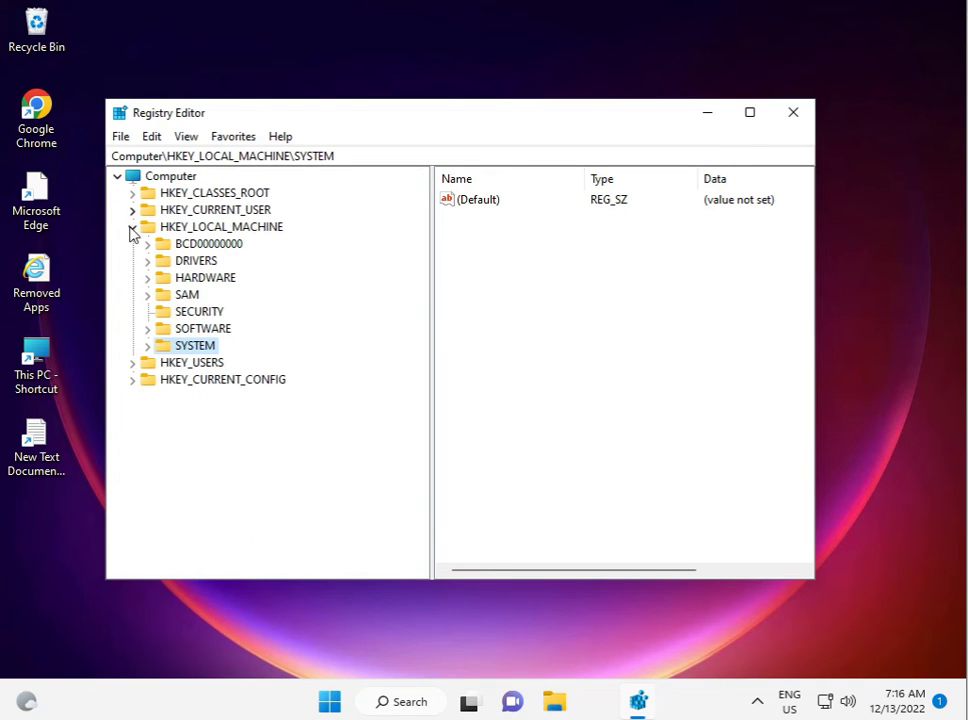
- Expand HKEY_LOCAL_MACHINE\SOFTWARE\Microsoft in the registry tree
left_click(132, 226)
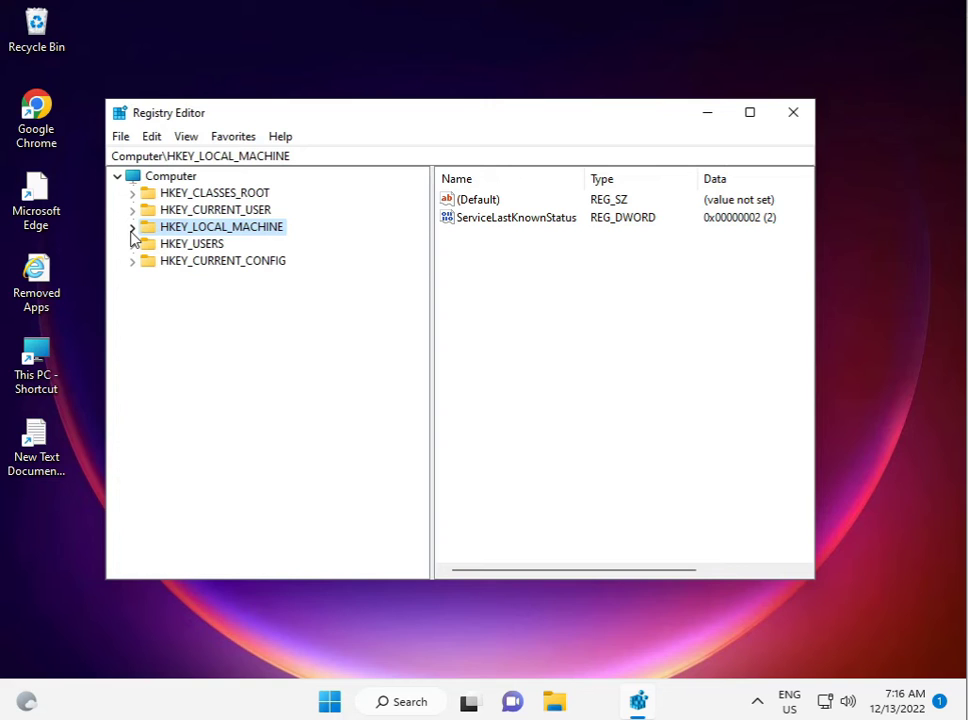
left_click(132, 226)
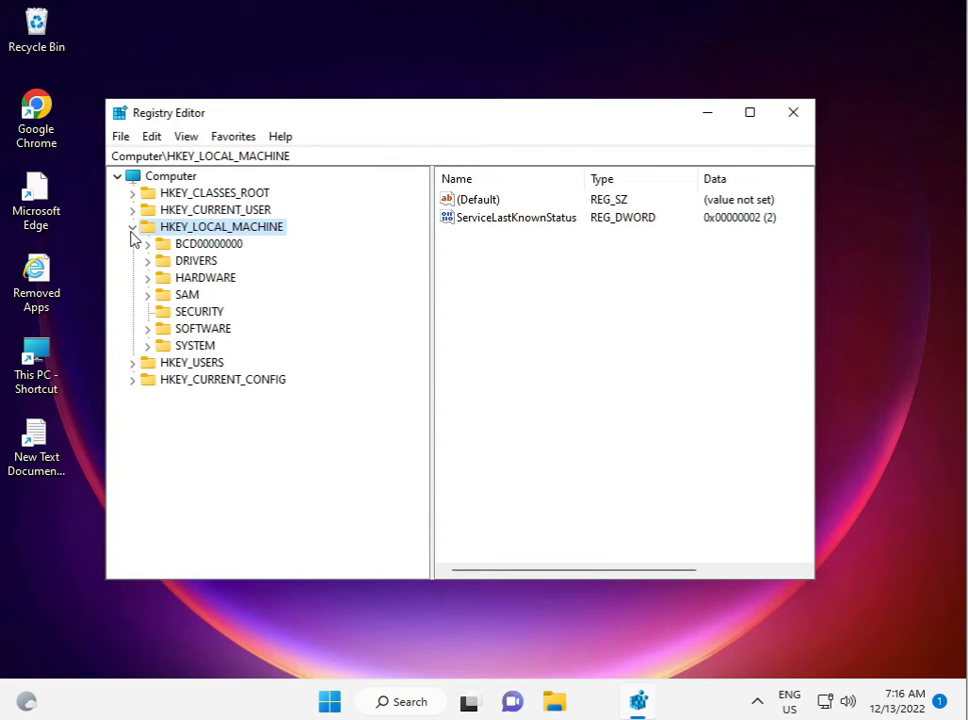
left_click(148, 328)
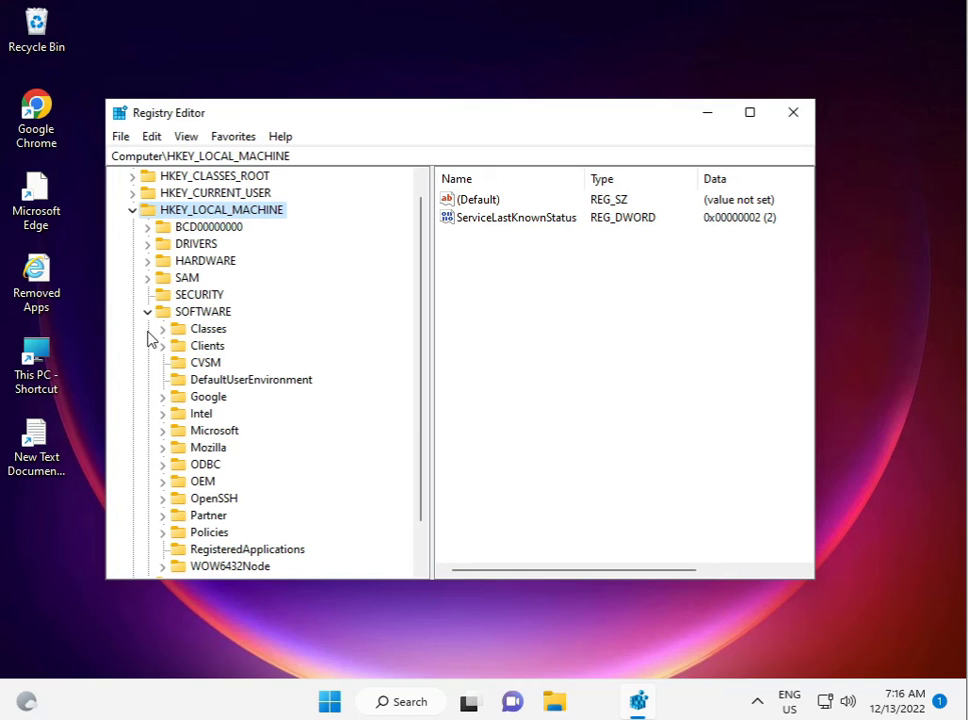
mouse_move(168, 452)
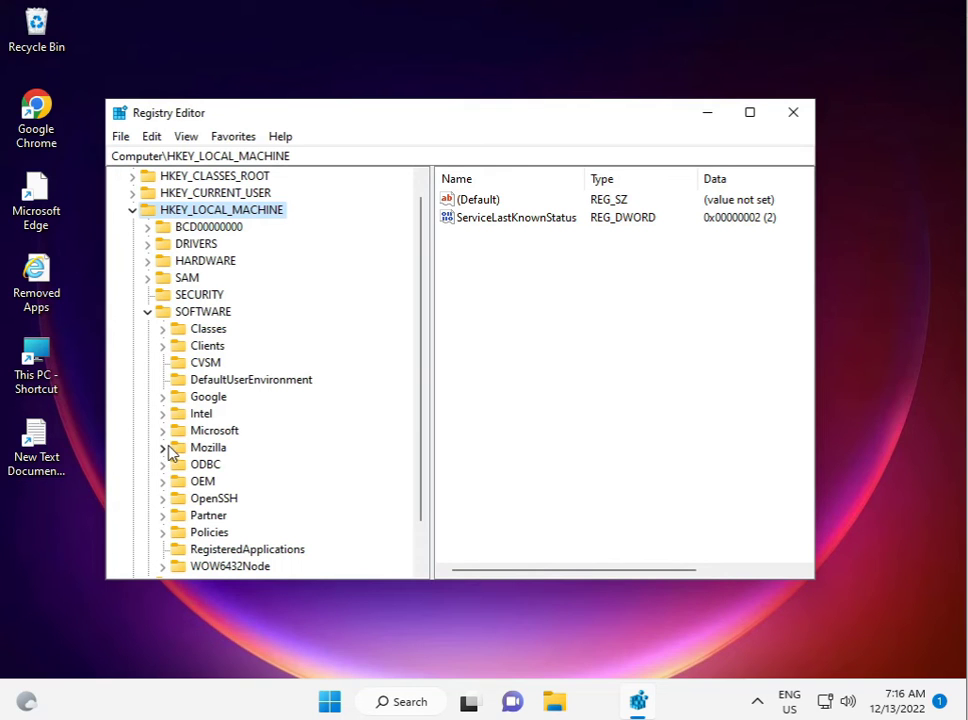
mouse_move(198, 438)
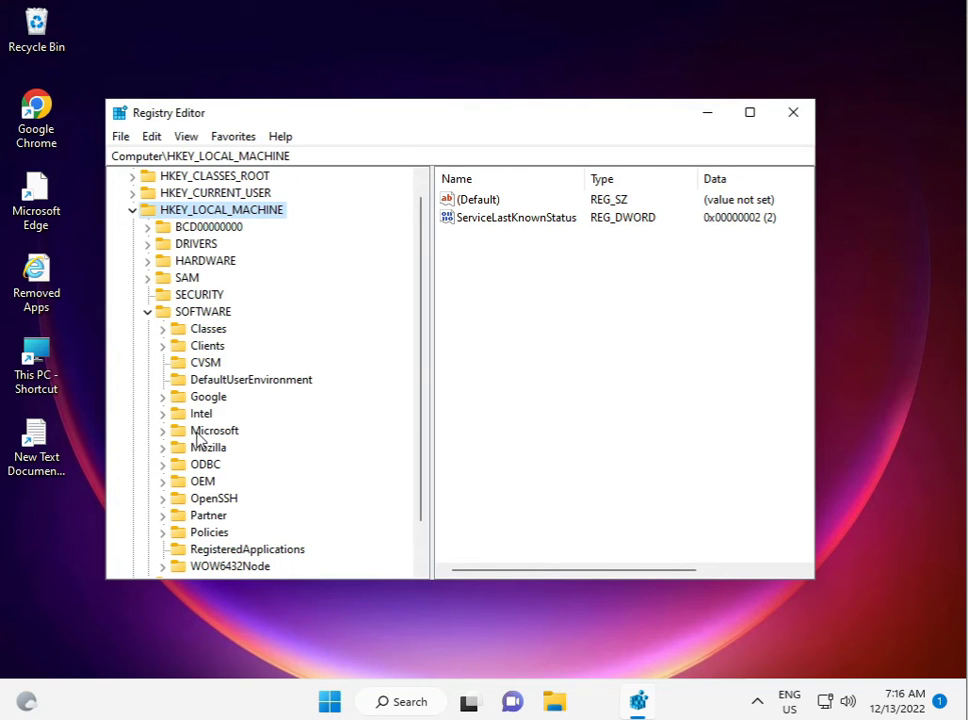
double_click(214, 430)
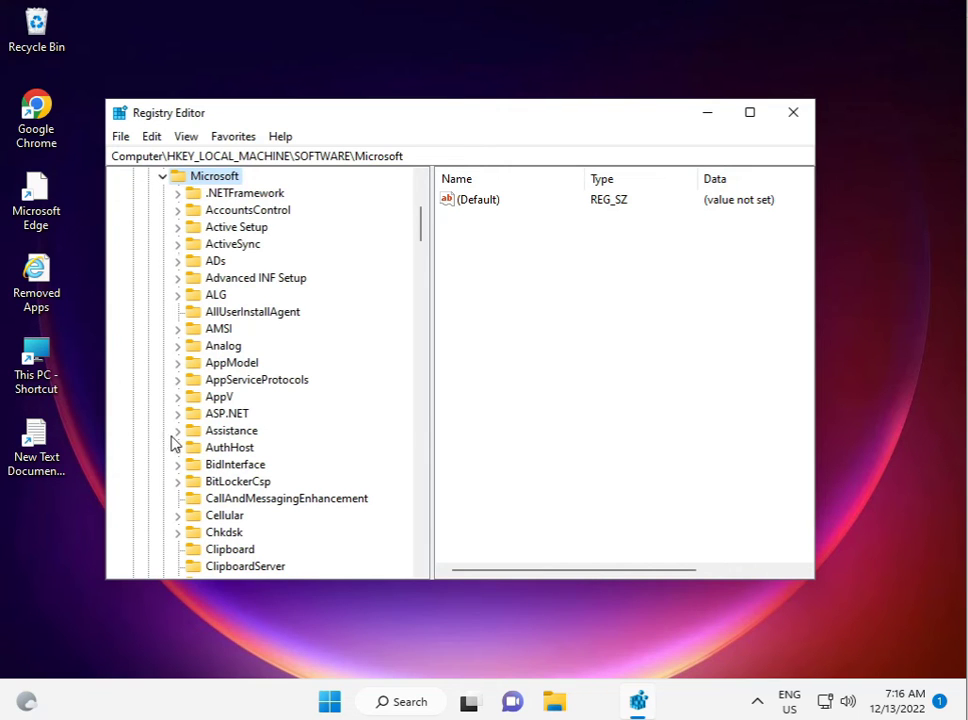
- Locate Windows Media Foundation and expand its Platform key to reveal the EVR and XVP subkeys
scroll("down", 3)
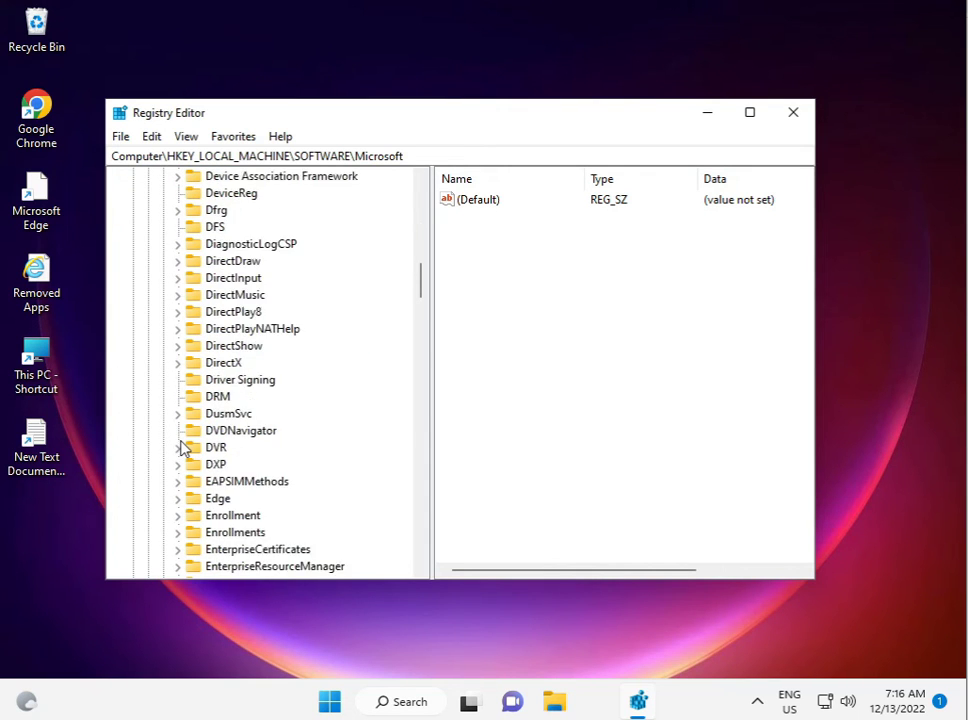
scroll("down", 3)
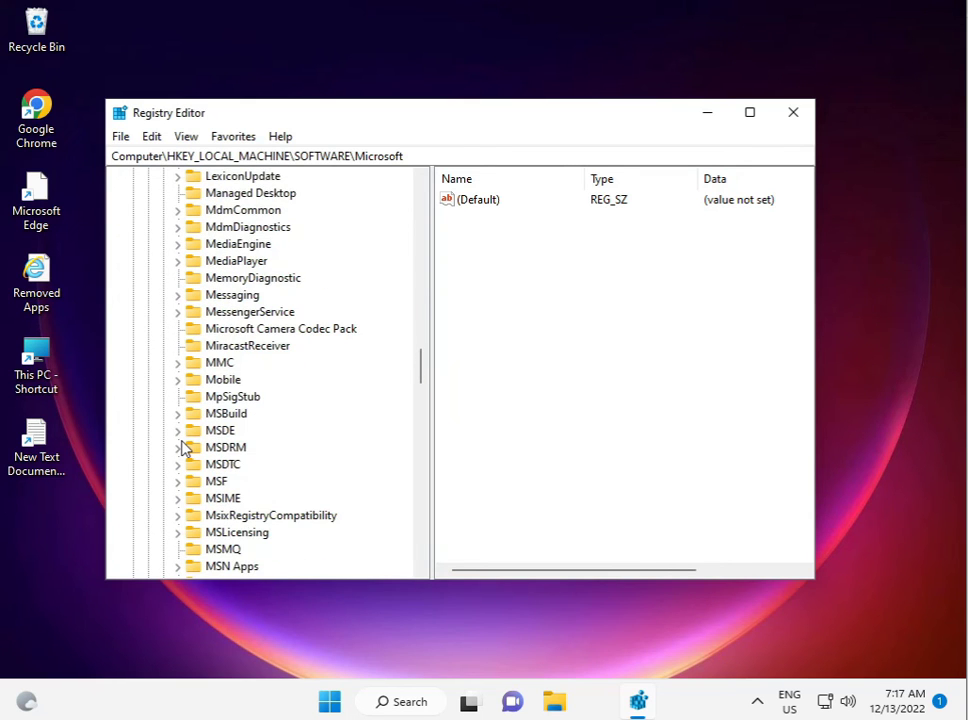
scroll("down", 3)
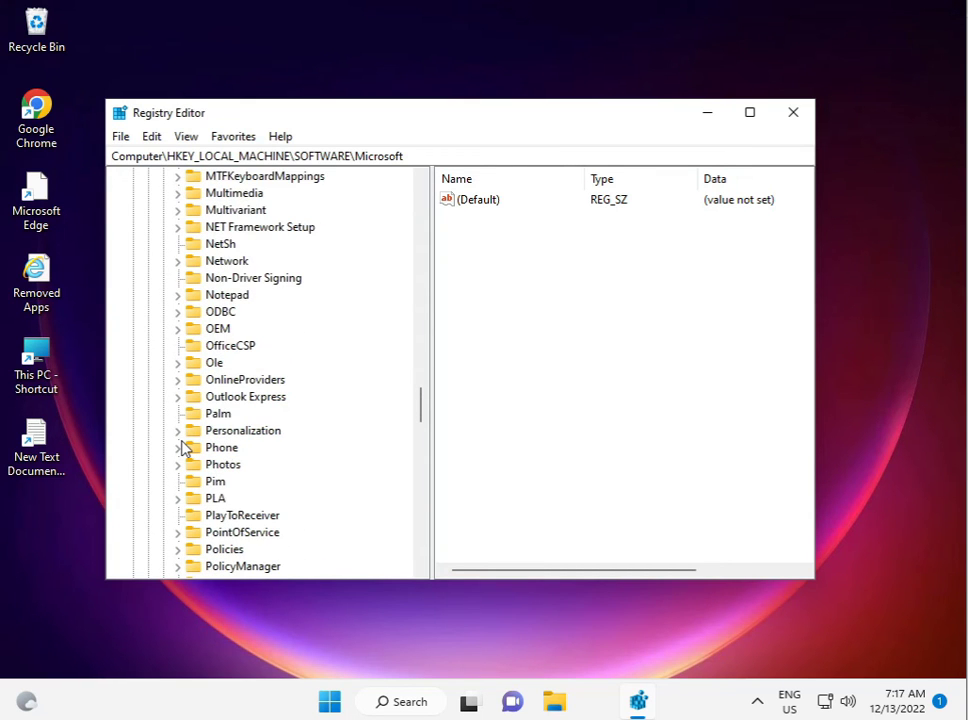
scroll("down", 3)
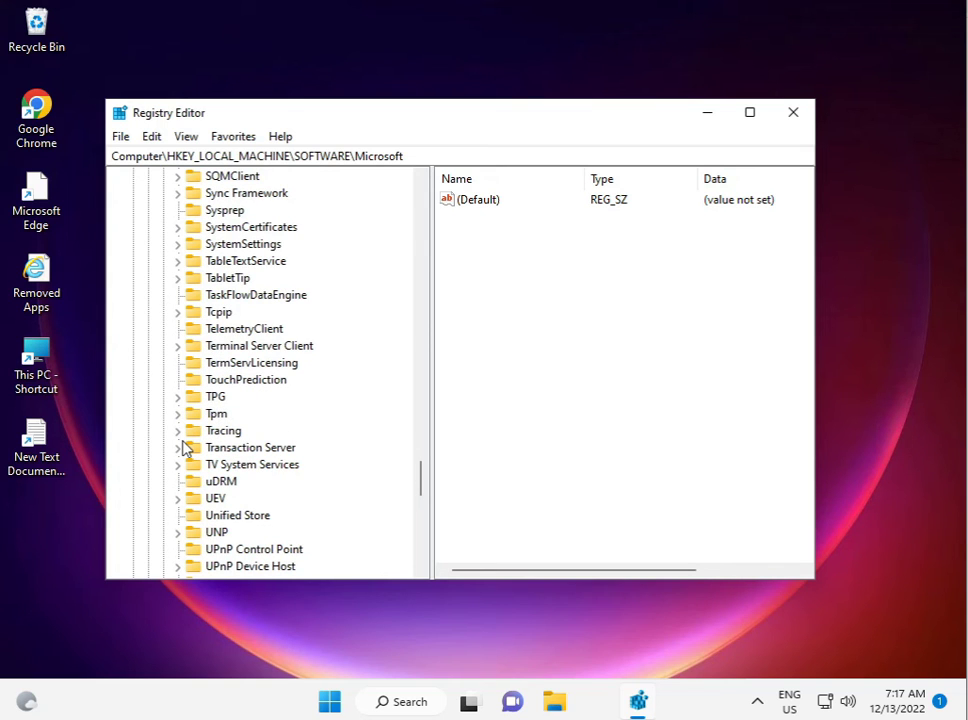
scroll("down", 3)
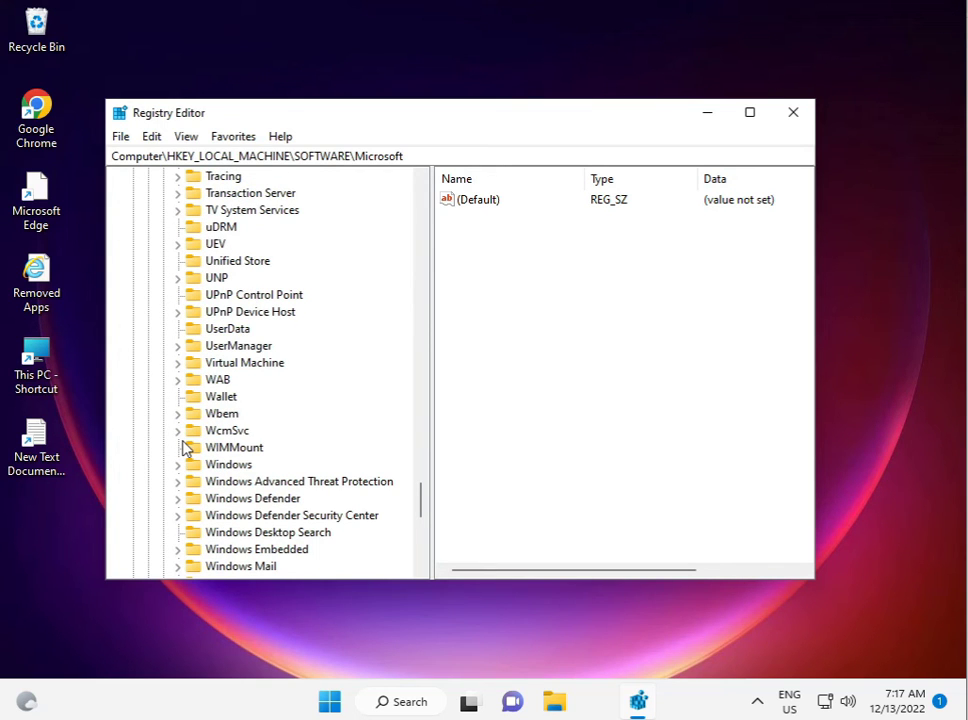
scroll("down", 3)
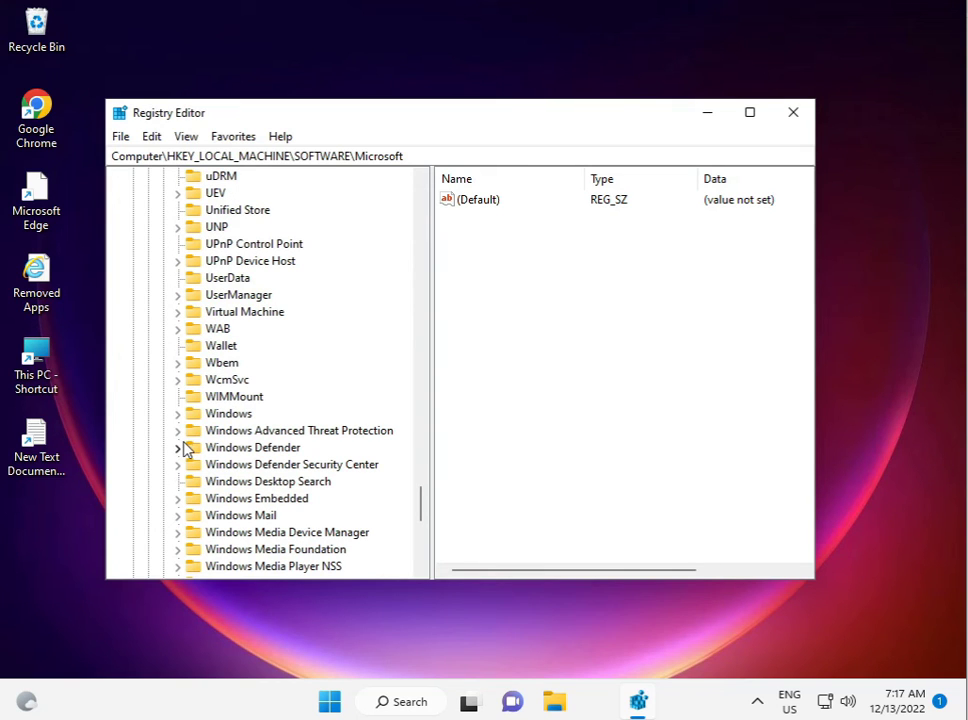
mouse_move(184, 556)
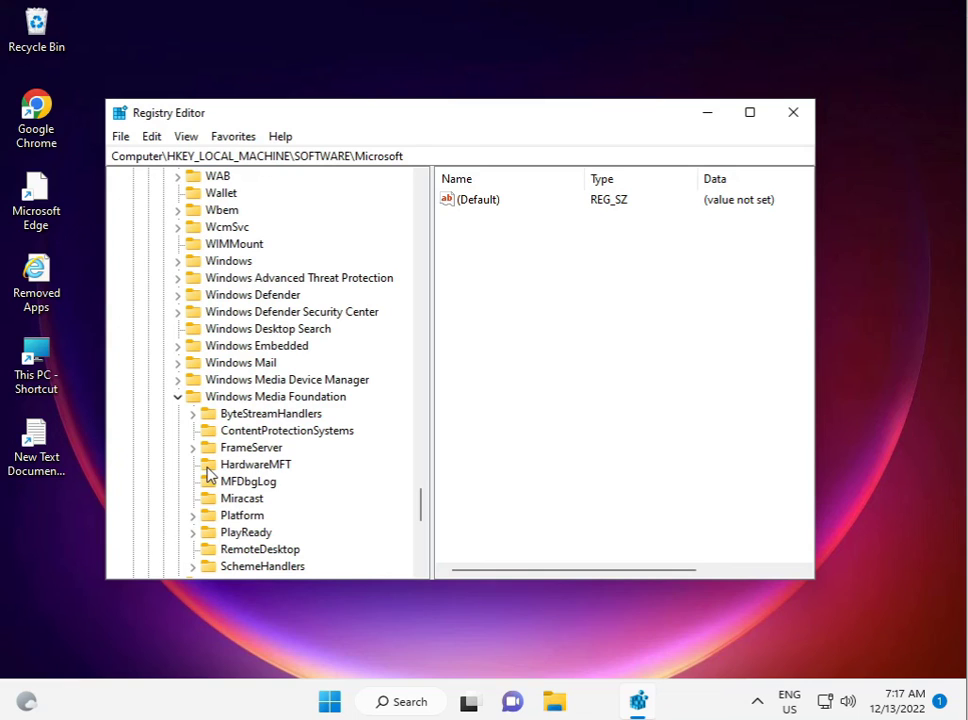
mouse_move(212, 512)
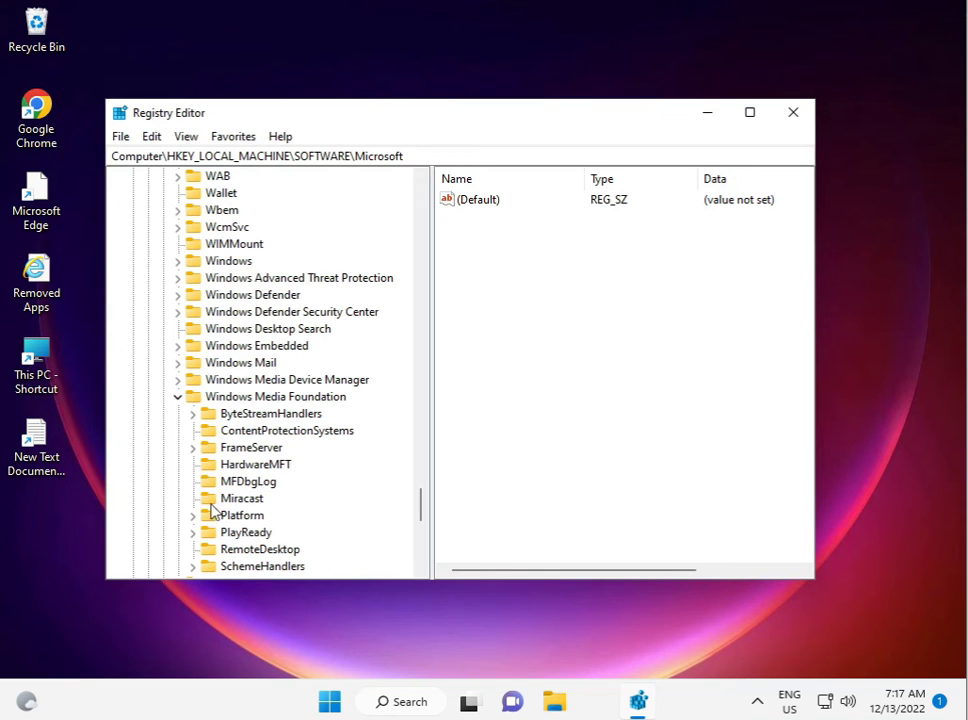
left_click(192, 516)
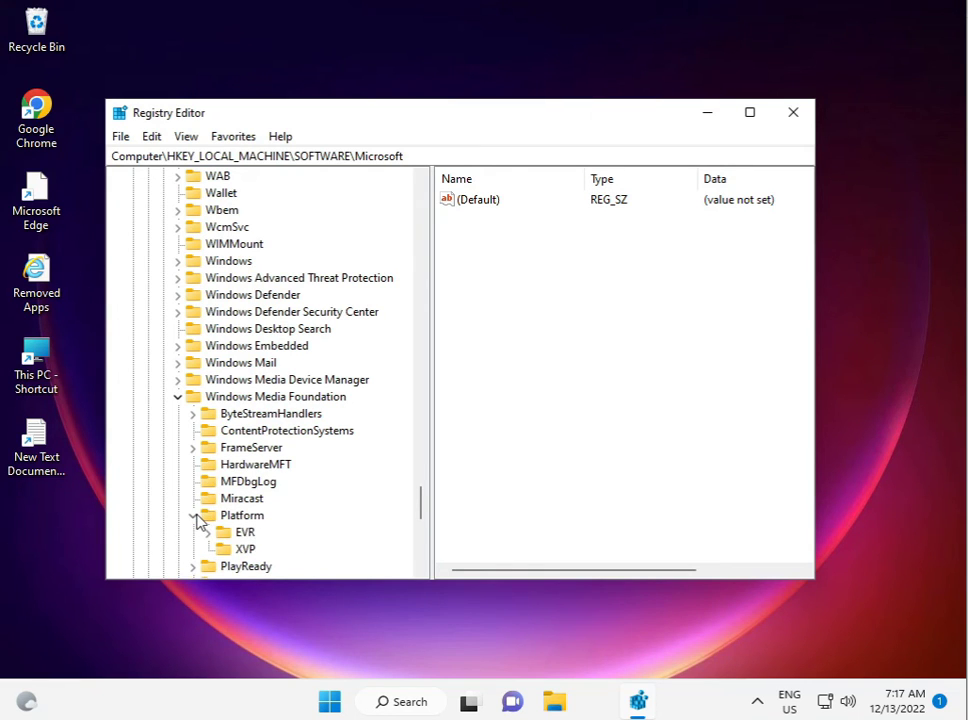
scroll("down", 3)
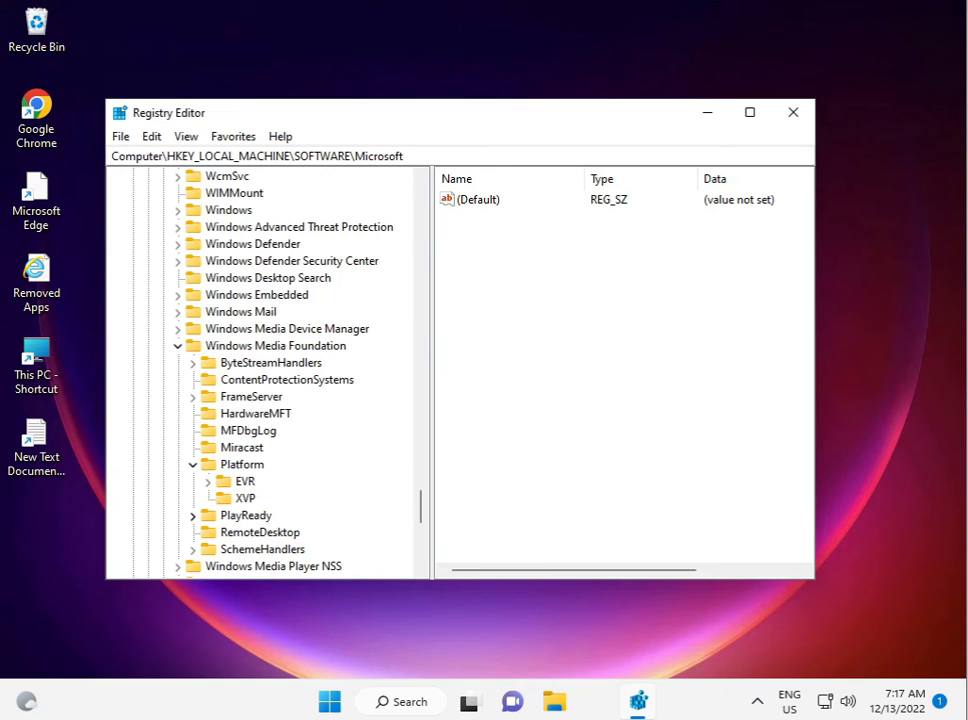
mouse_move(548, 328)
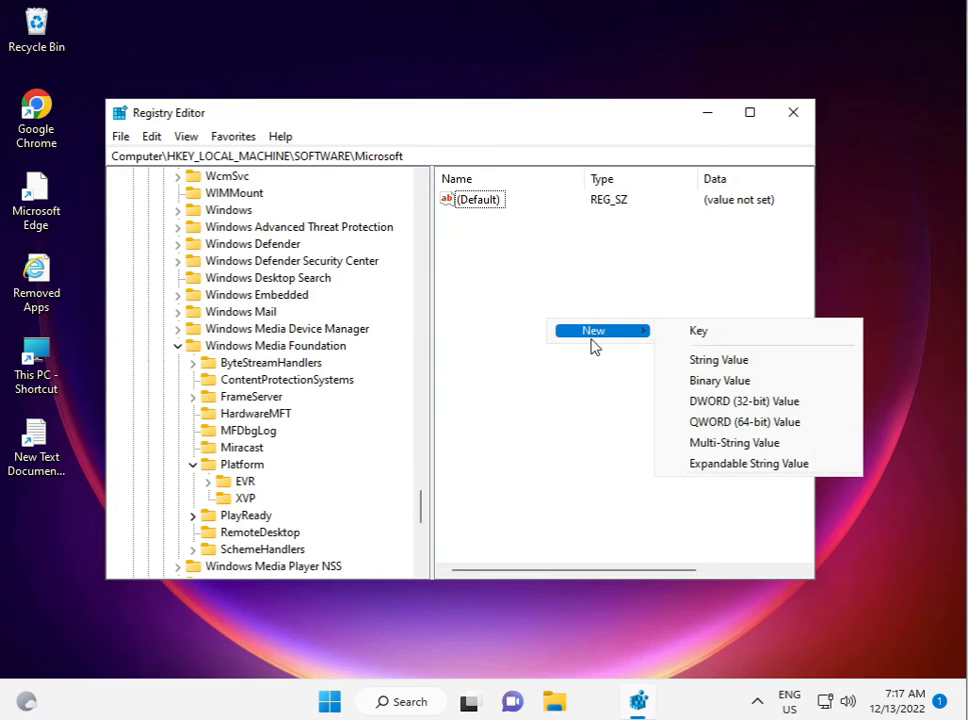
mouse_move(744, 400)
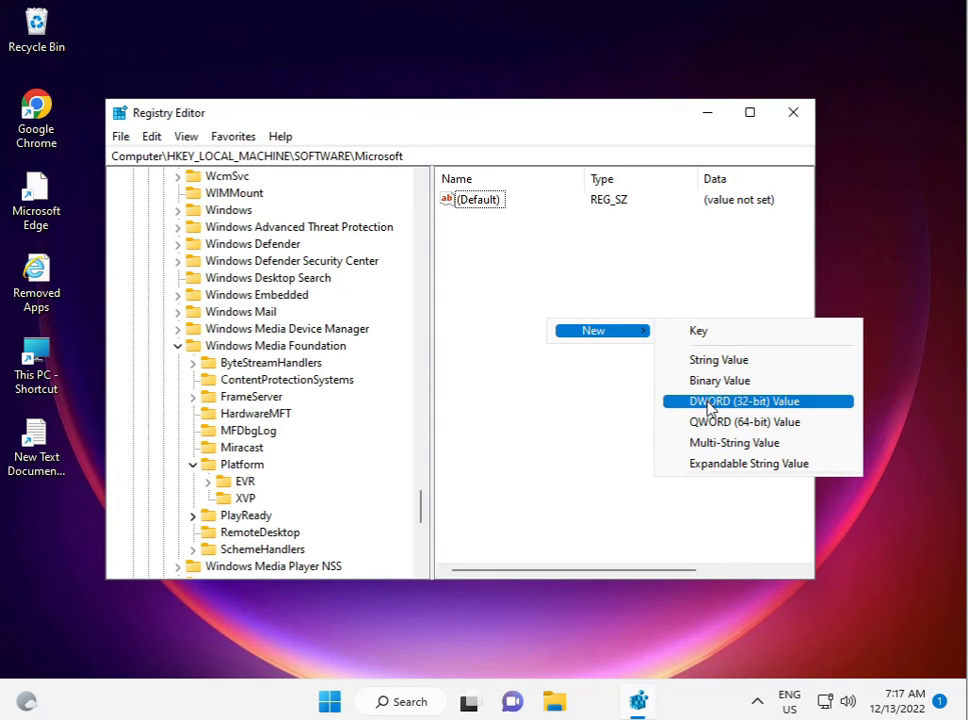
- Create a new DWORD (32-bit) value under Platform and name it EnableFrameServerMode with data 0
left_click(732, 400)
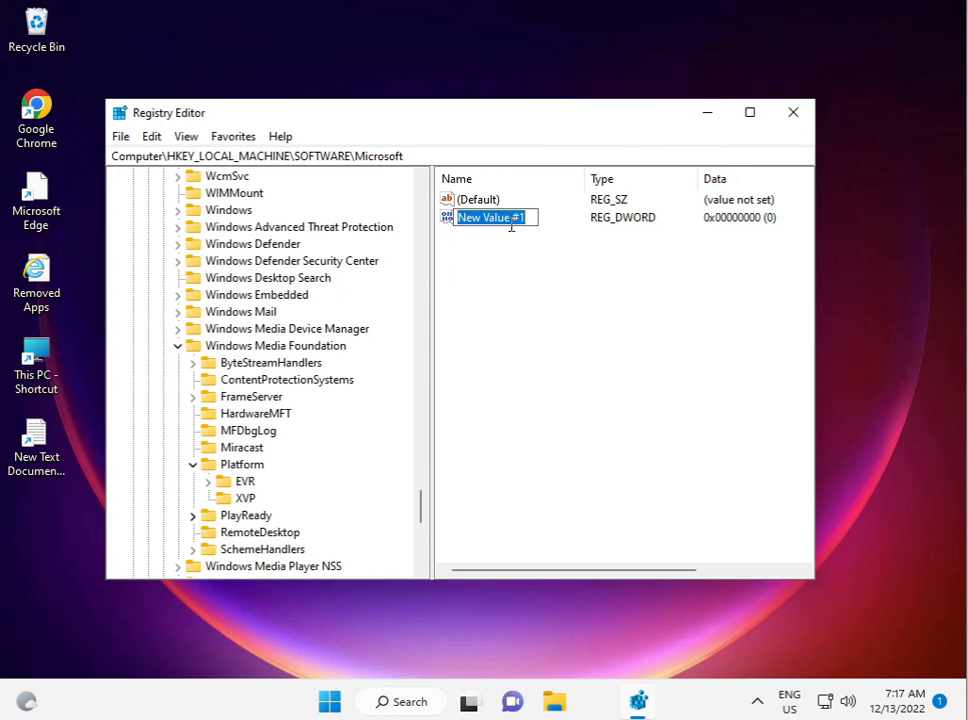
left_click(512, 216)
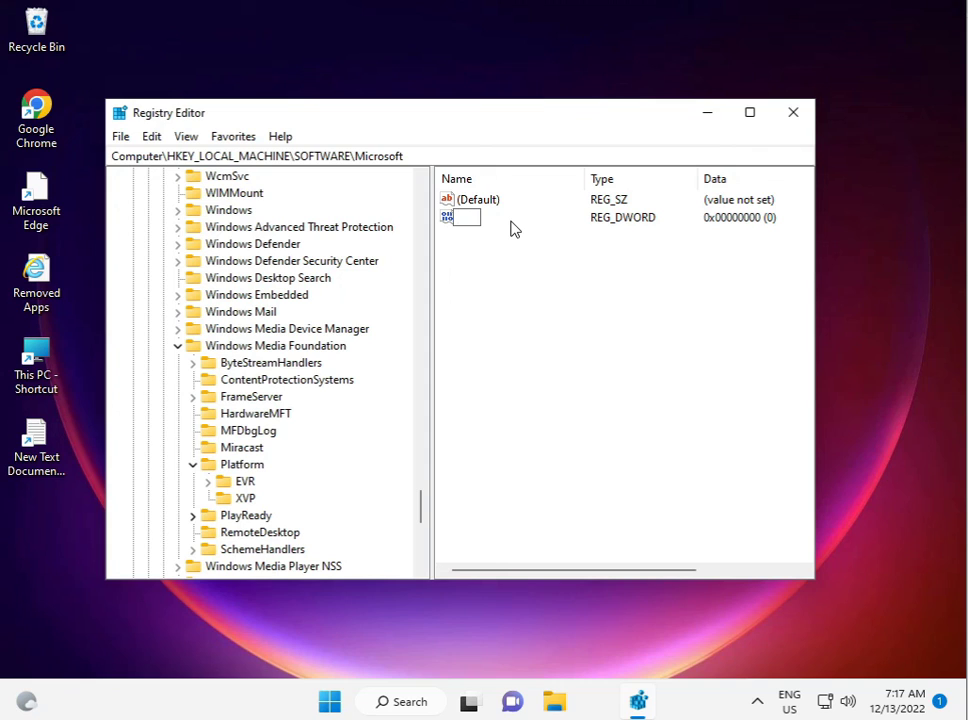
type("E")
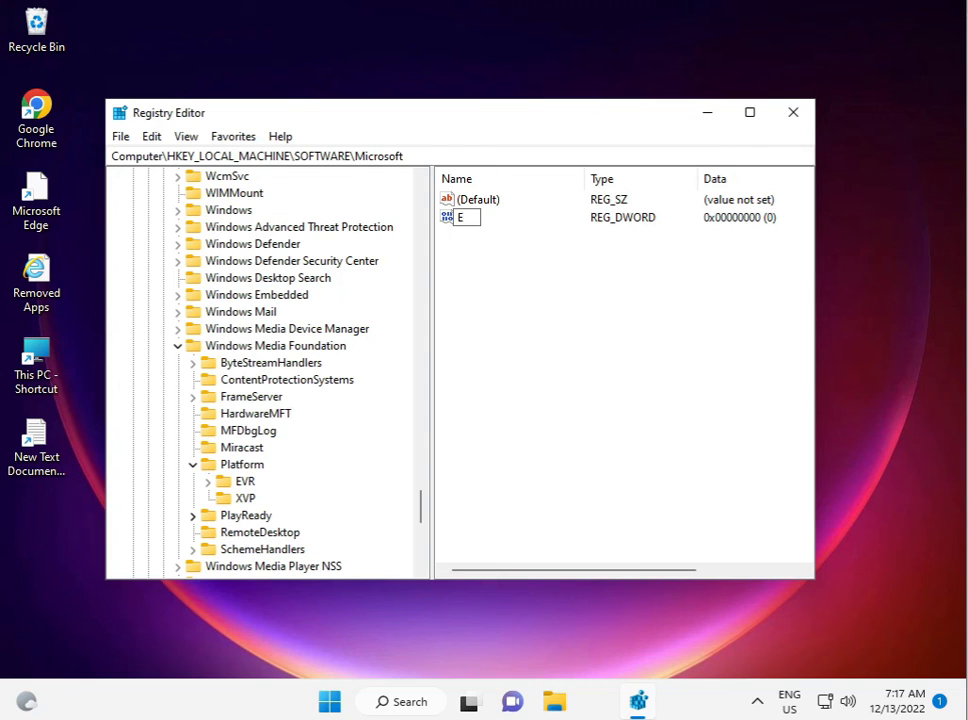
type("nab")
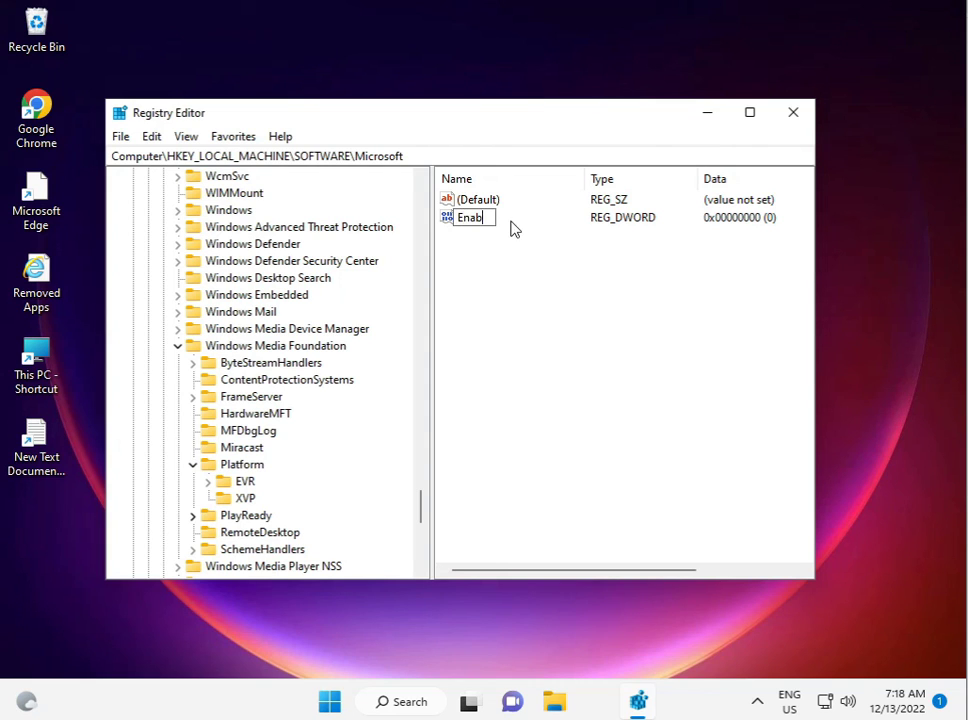
type("le")
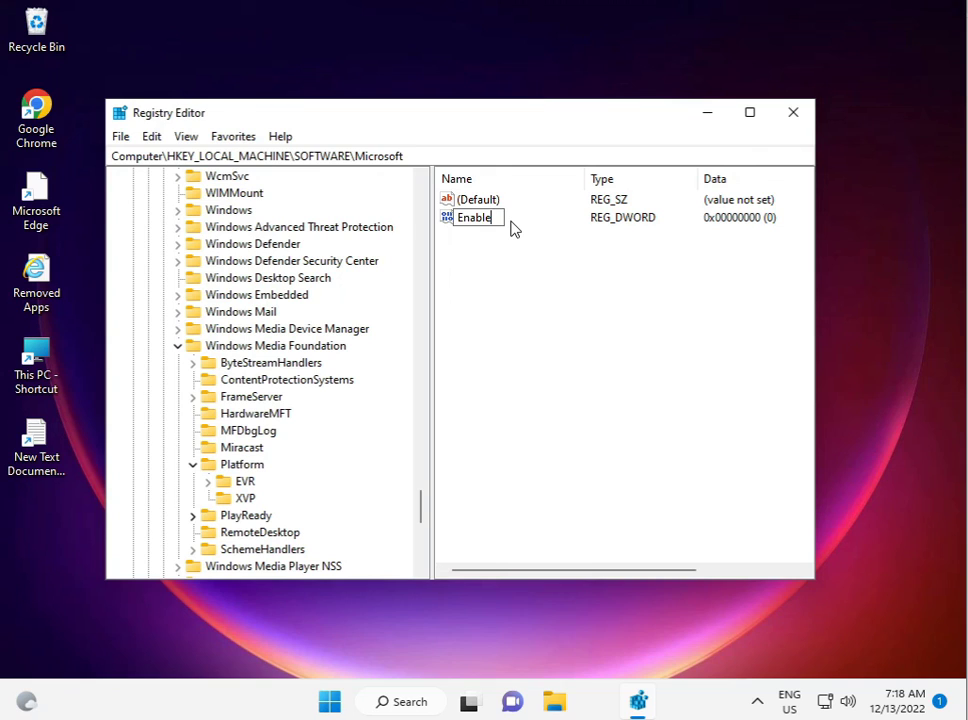
type("Fr")
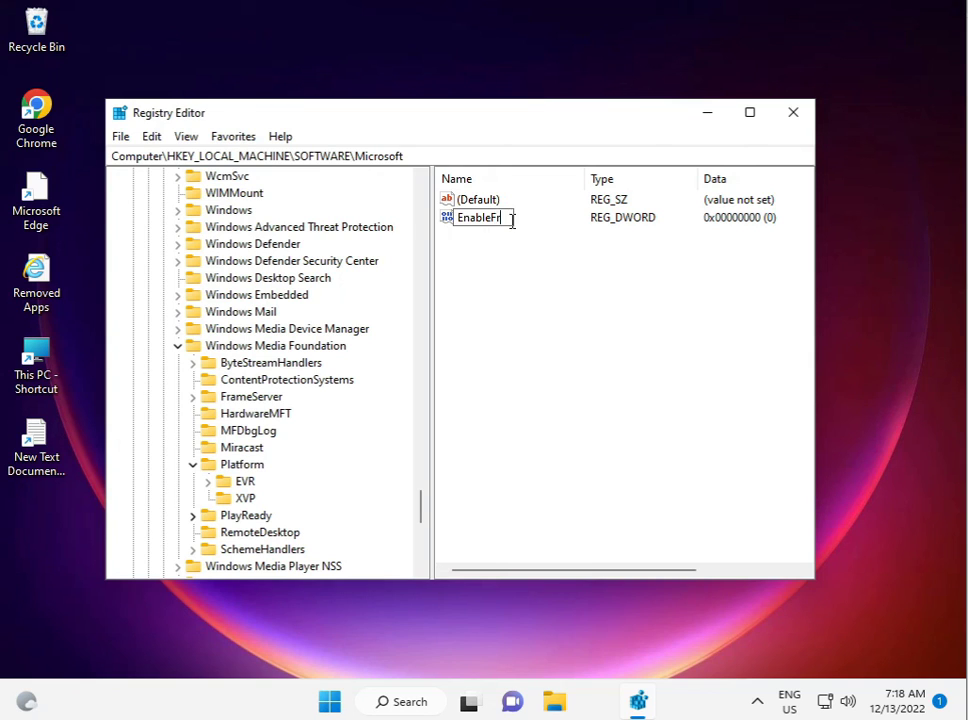
type("ame")
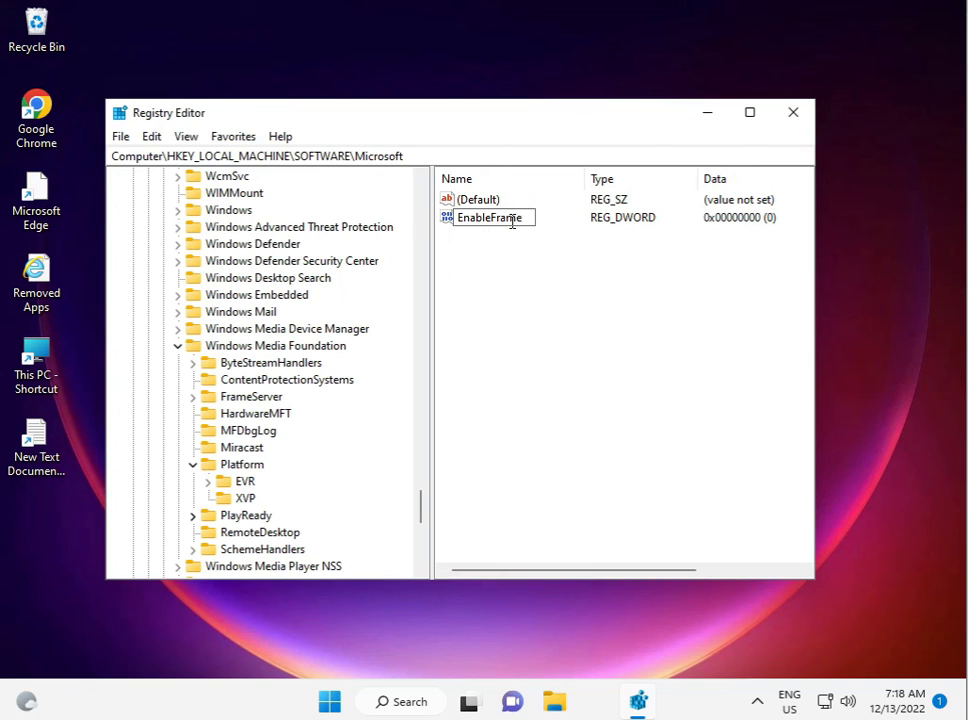
type("Server")
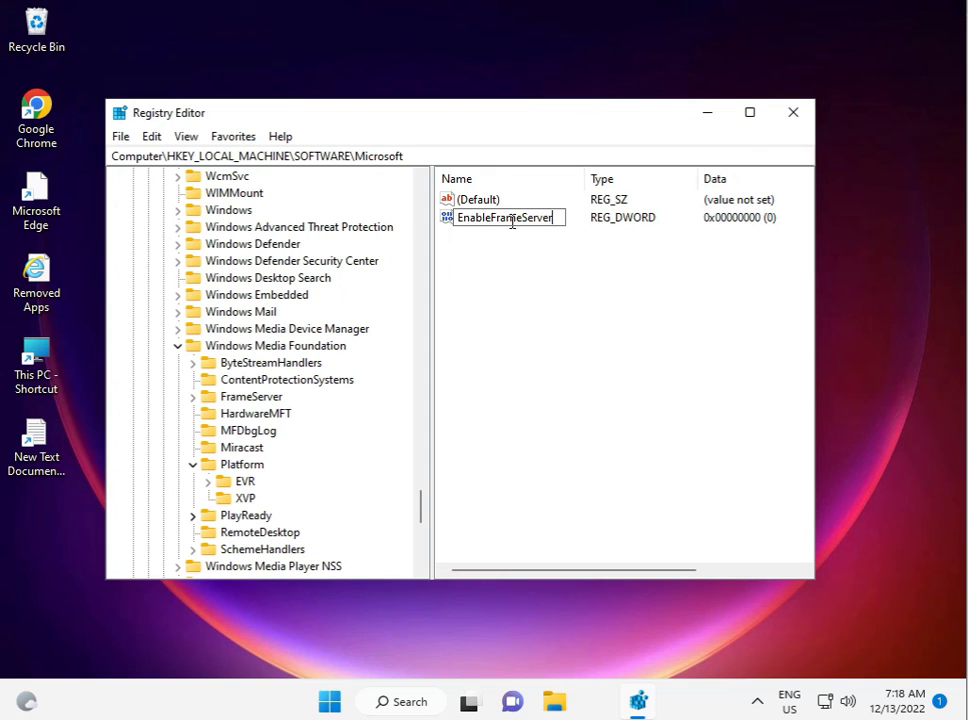
type("Mode")
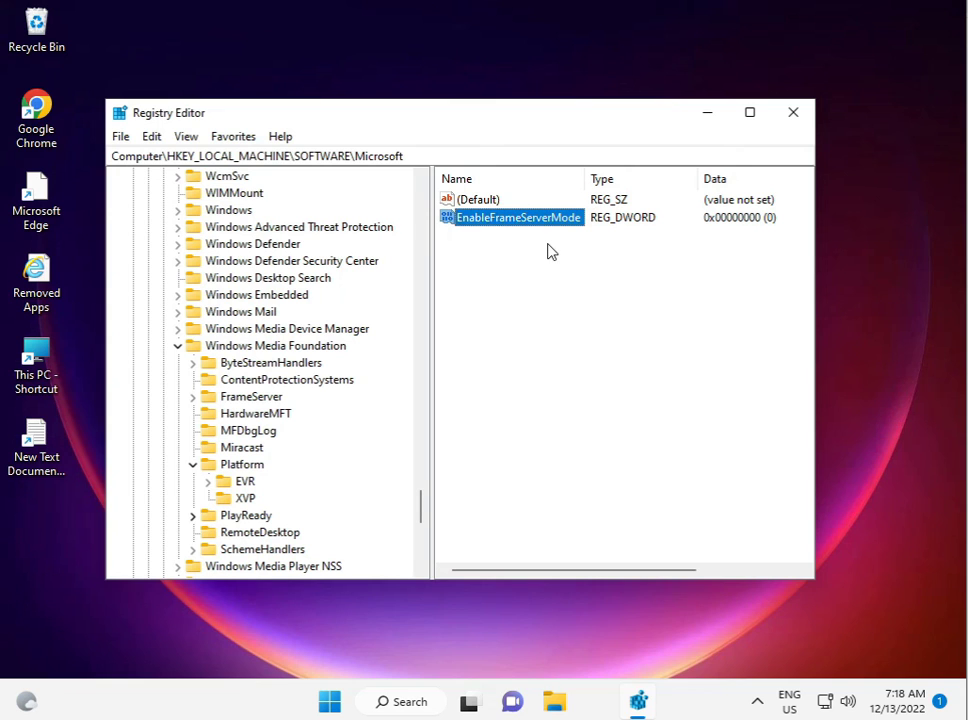
- Keep EnableFrameServerMode's value data at 0 and close Registry Editor to the desktop
double_click(516, 216)
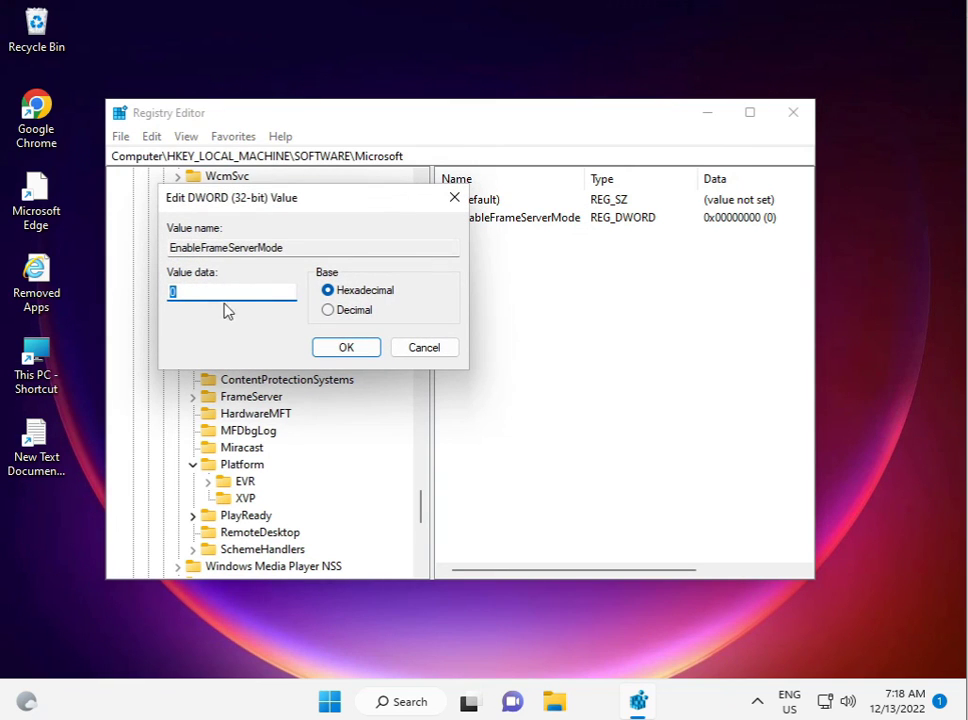
mouse_move(142, 672)
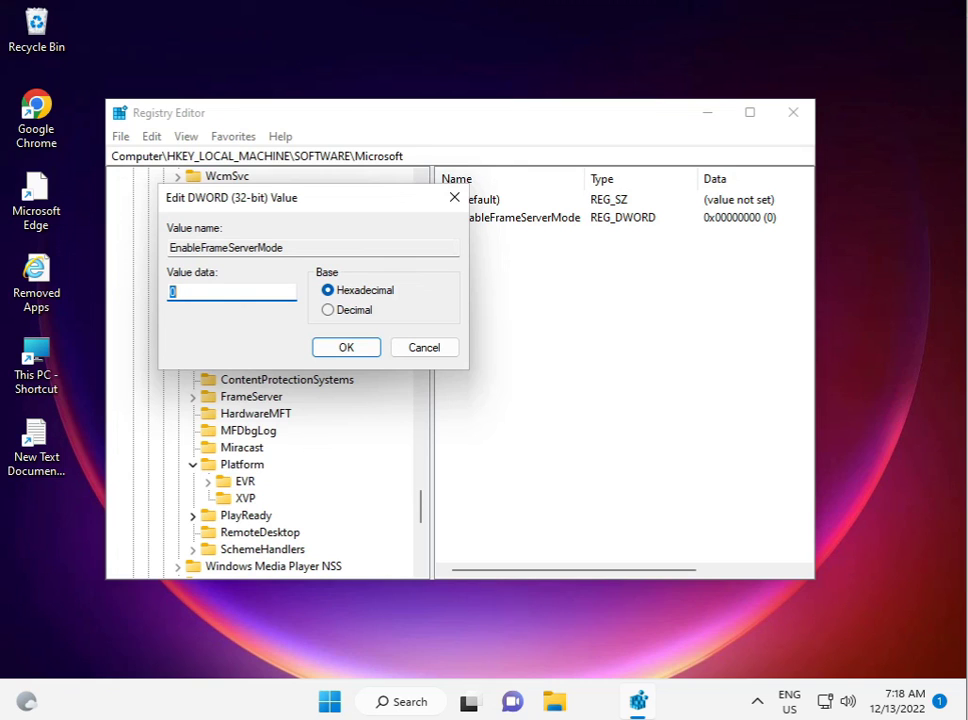
mouse_move(342, 438)
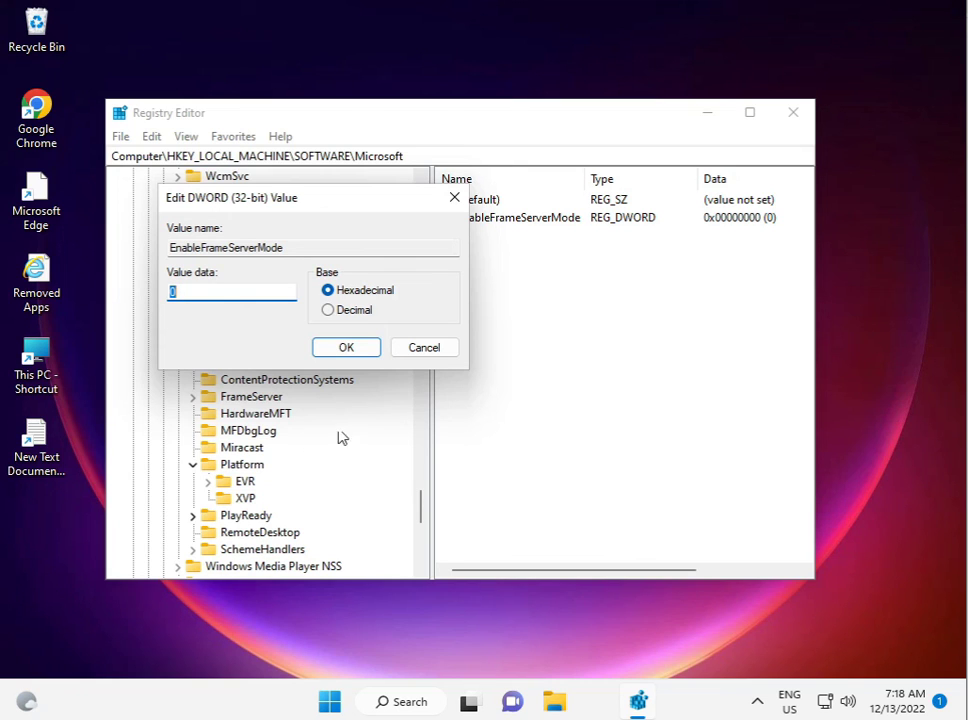
left_click(346, 348)
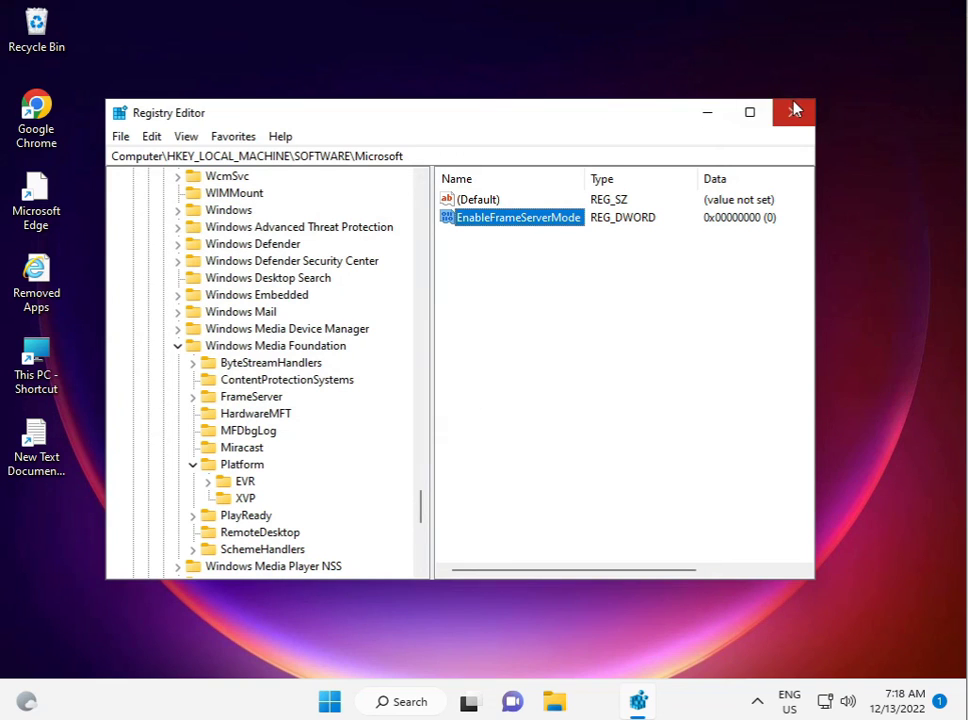
left_click(794, 112)
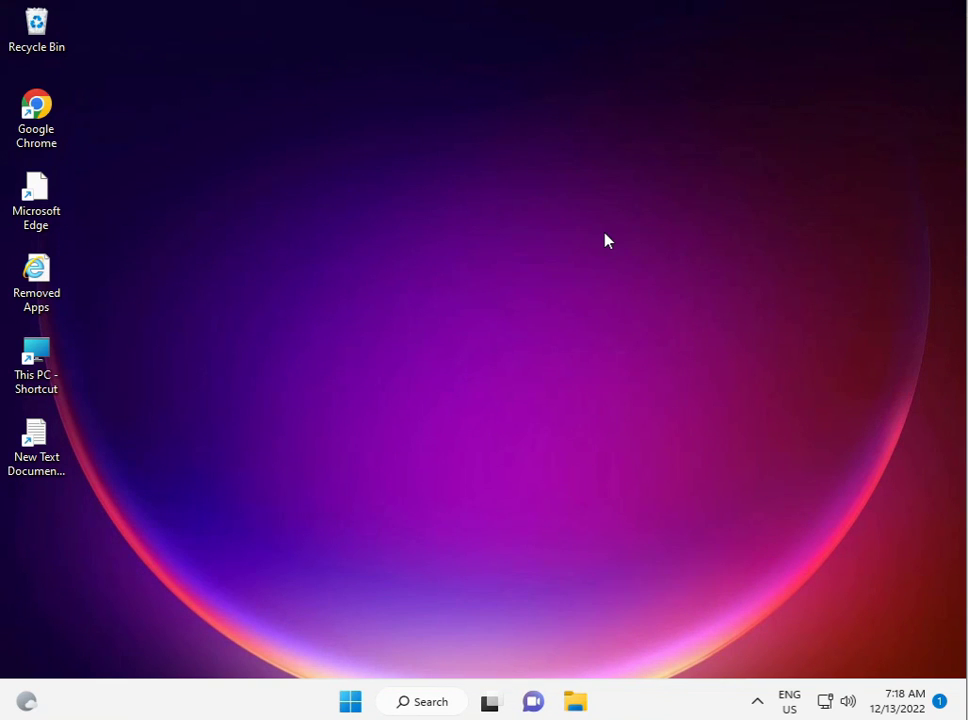
mouse_move(612, 240)
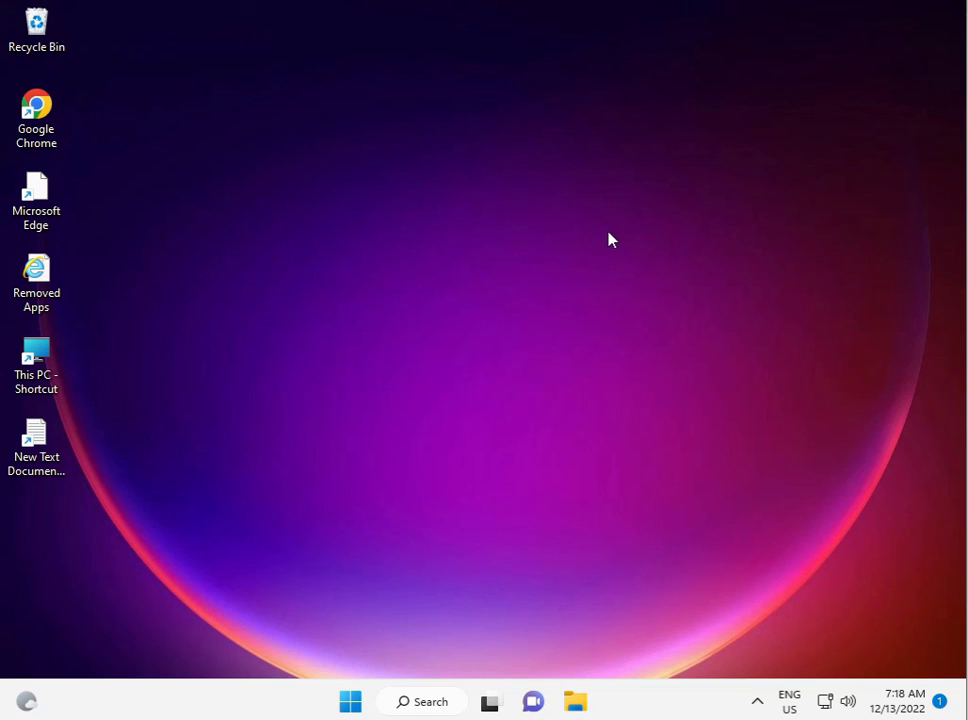